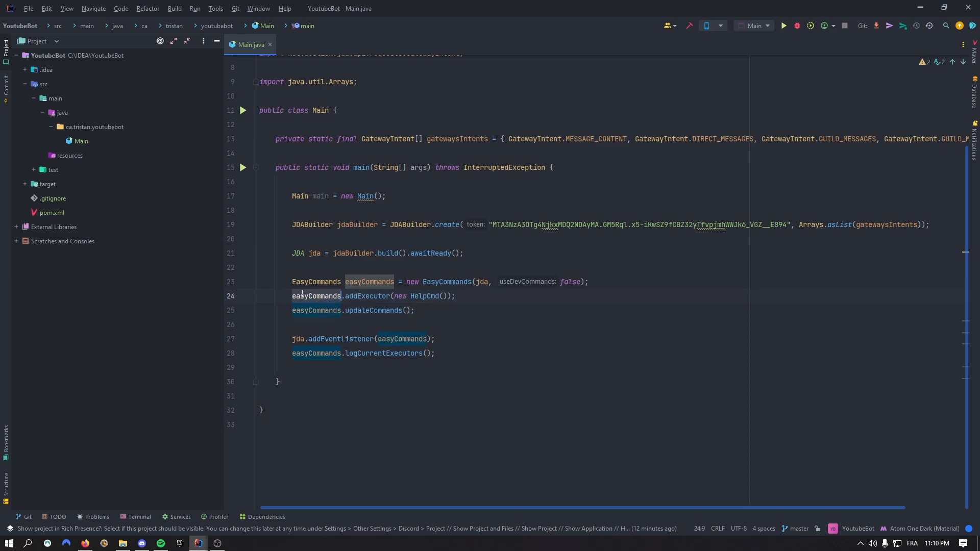
- Add new SayCmd() after HelpCmd() in Main's addExecutor call
left_click(457, 295)
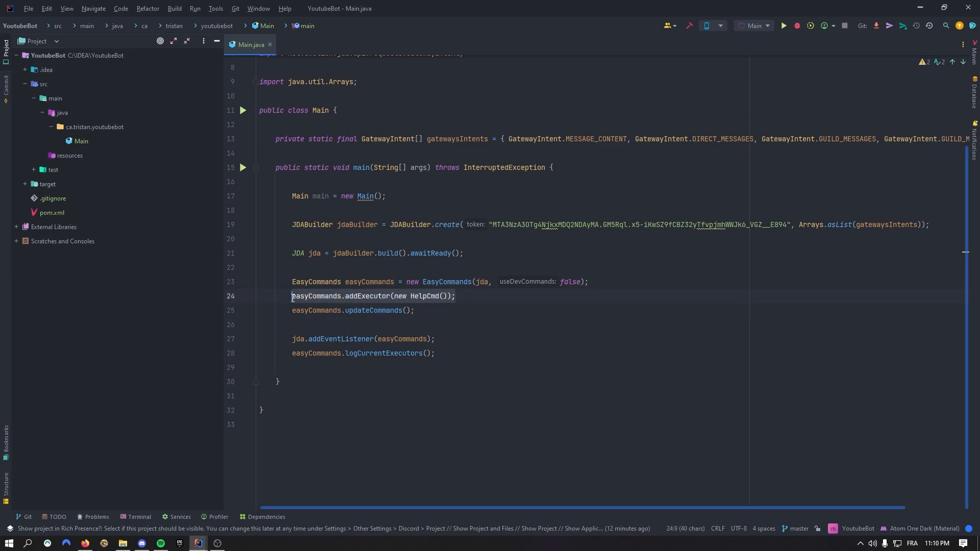
type(", new SayCmd(")
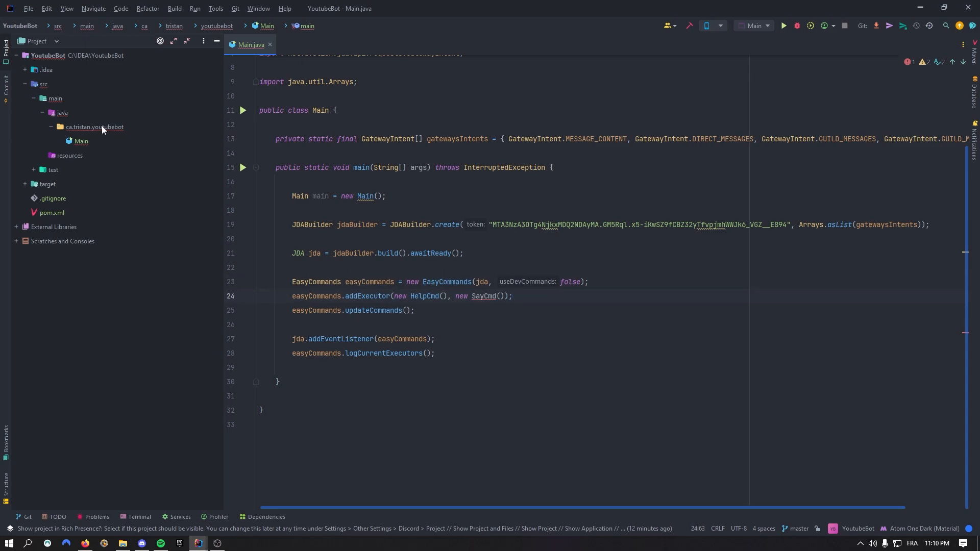
- Generate the SayCmd class in a commands package and add its import to Main
double_click(483, 296)
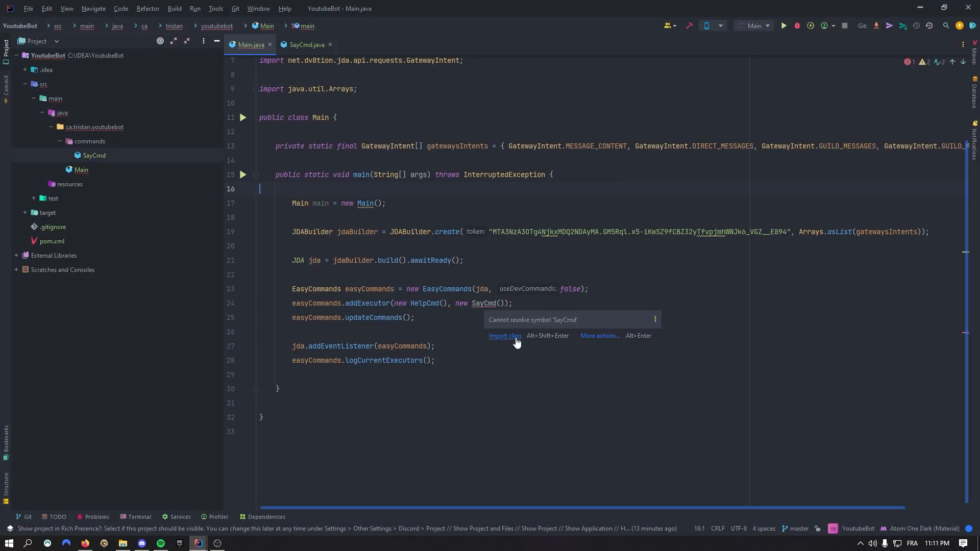
left_click(504, 336)
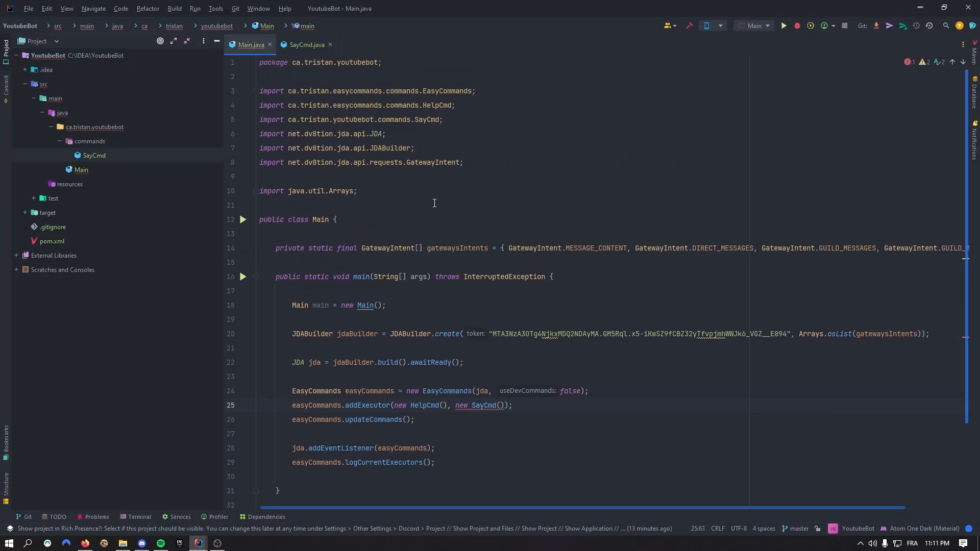
scroll("down", 3)
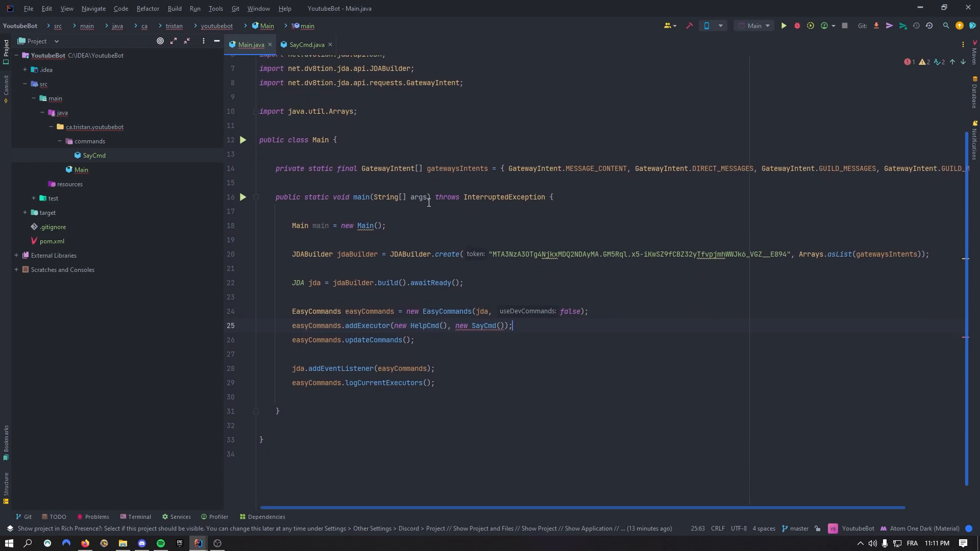
- Make SayCmd extend CommandExecutor
left_click(306, 44)
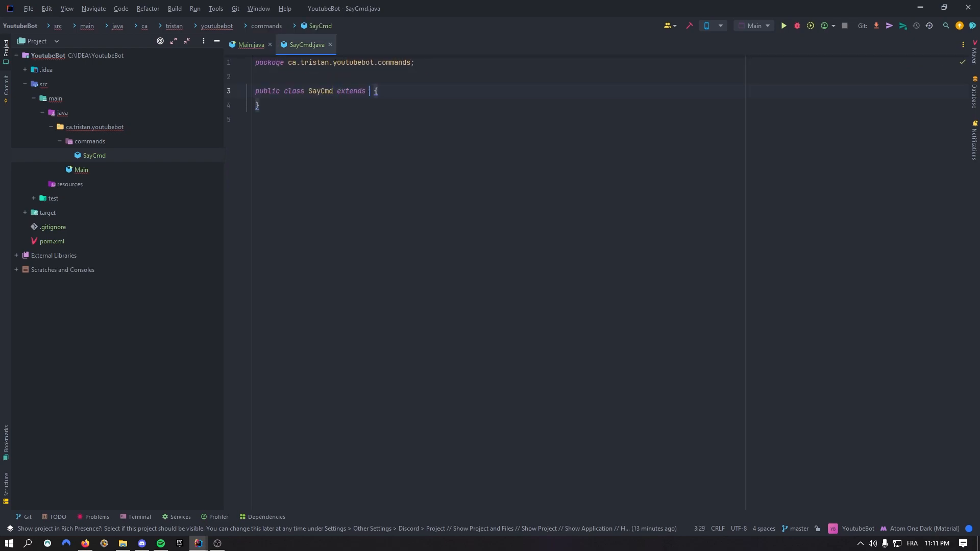
type("CommandEx")
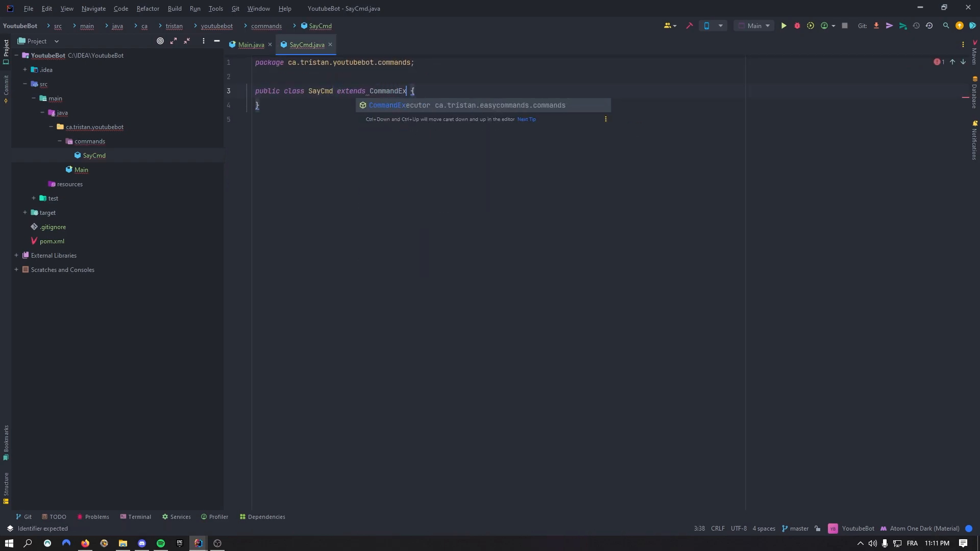
left_click(251, 44)
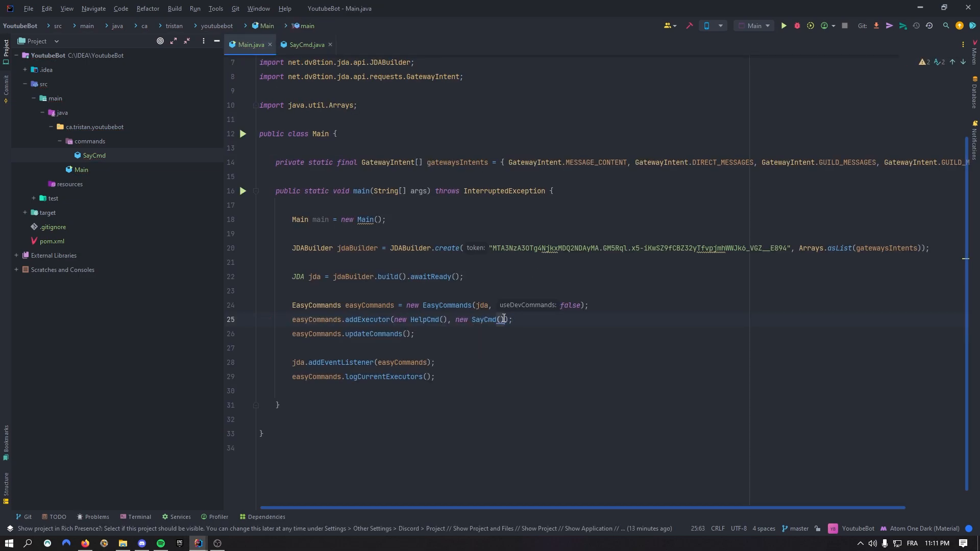
left_click(306, 45)
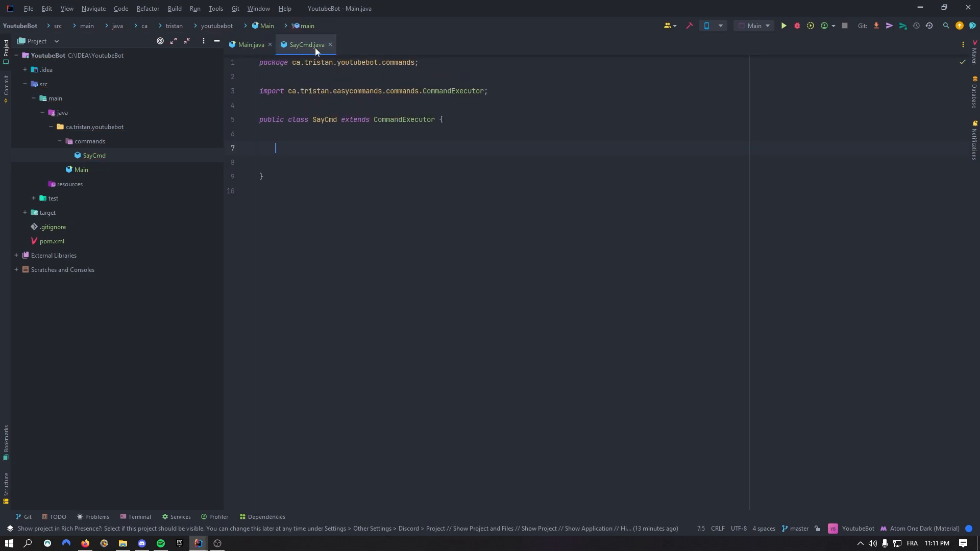
- Select getName, getDescription, isOwnerOnly, getOptions and execute for overriding
key("alt+insert")
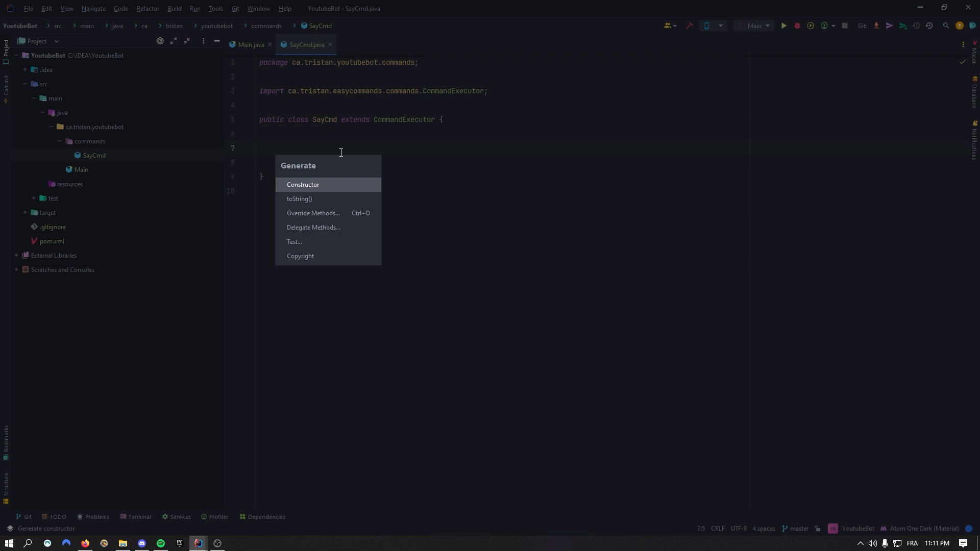
key("Escape")
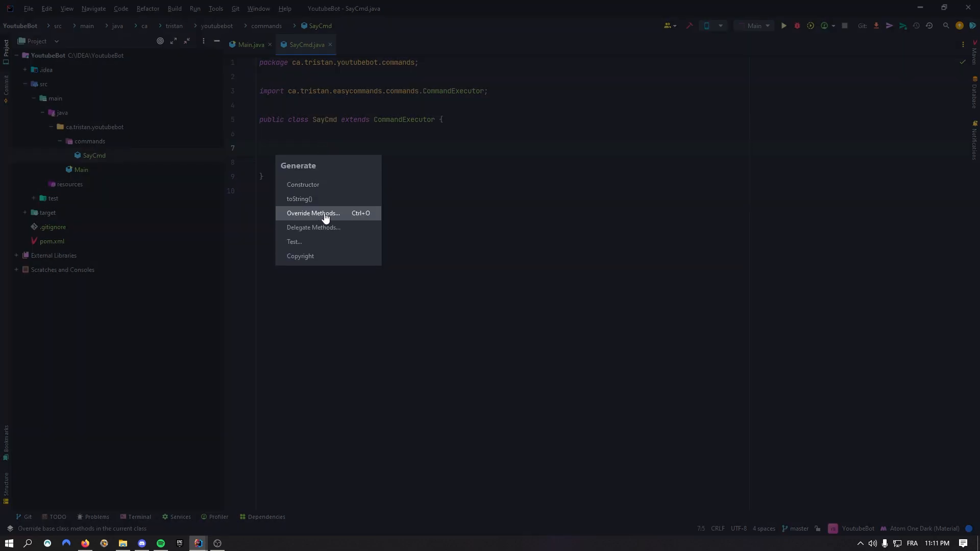
left_click(313, 213)
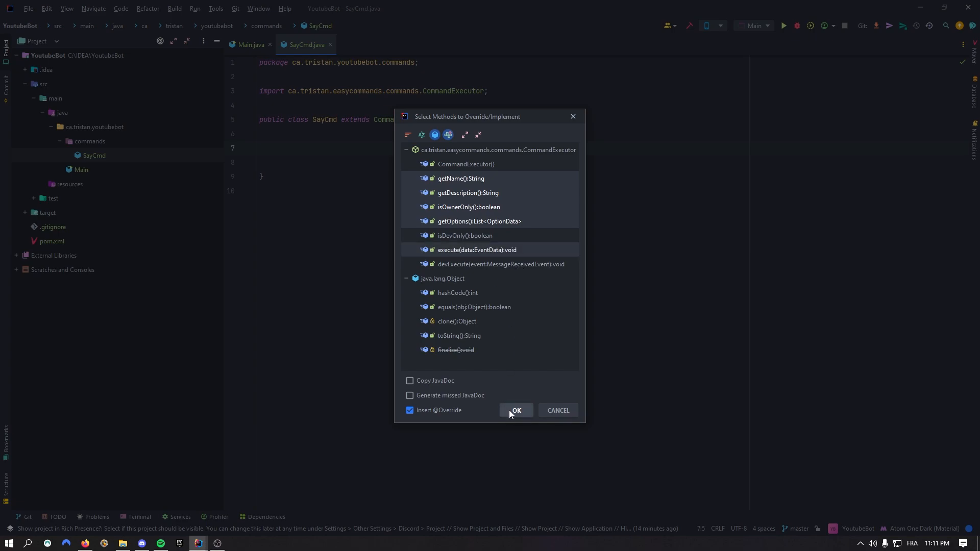
- Insert the override stubs, returning "say", "/say <message>" and false from the getters
left_click(515, 410)
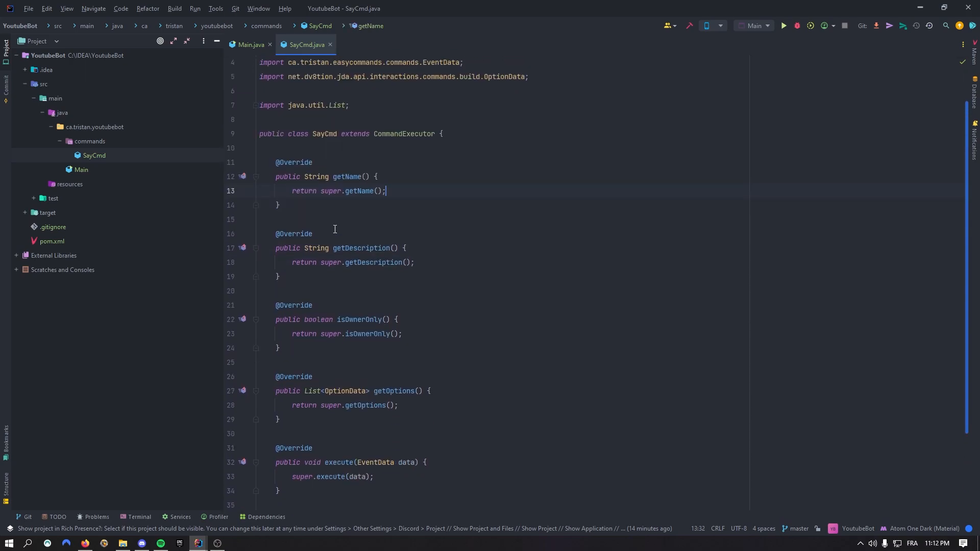
left_click(278, 205)
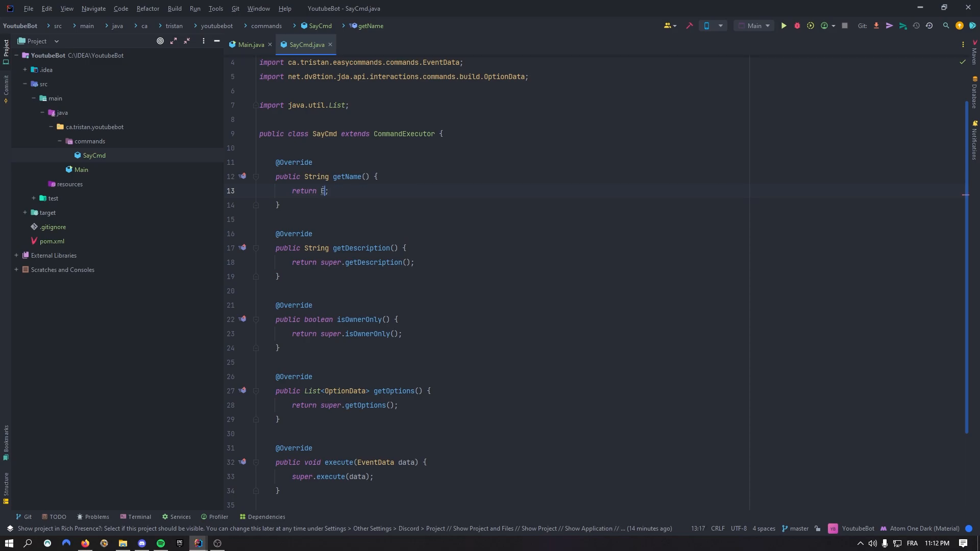
type("\"\"")
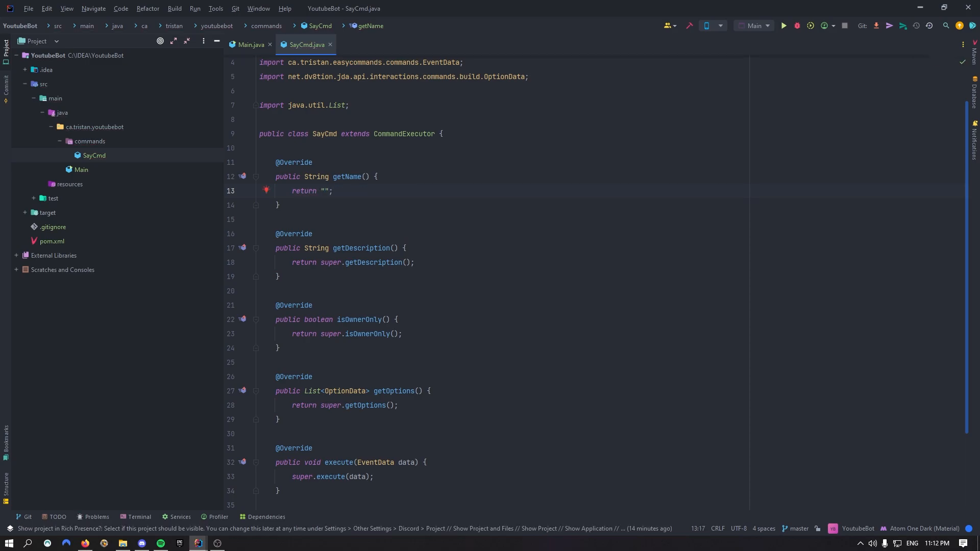
type("say")
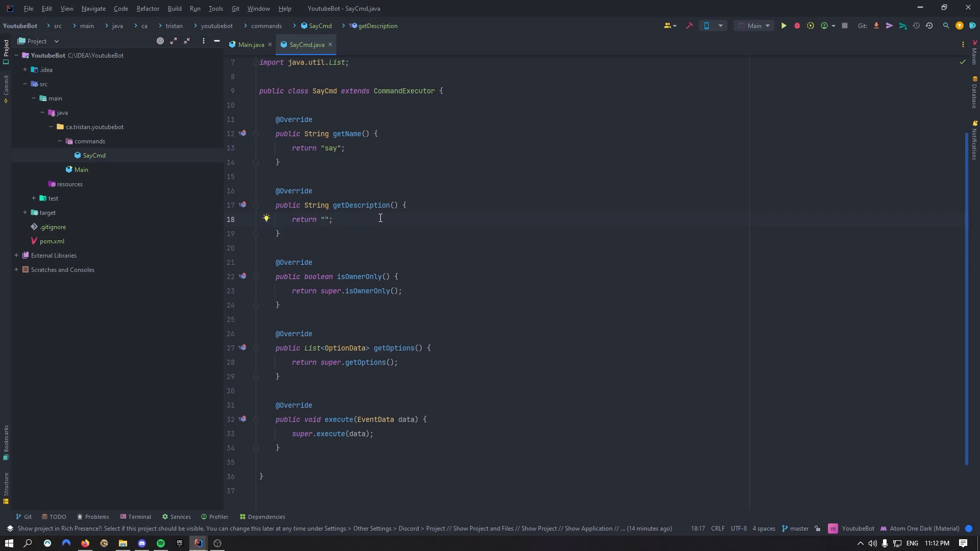
type("/say <message> - The bot will send you back the message.")
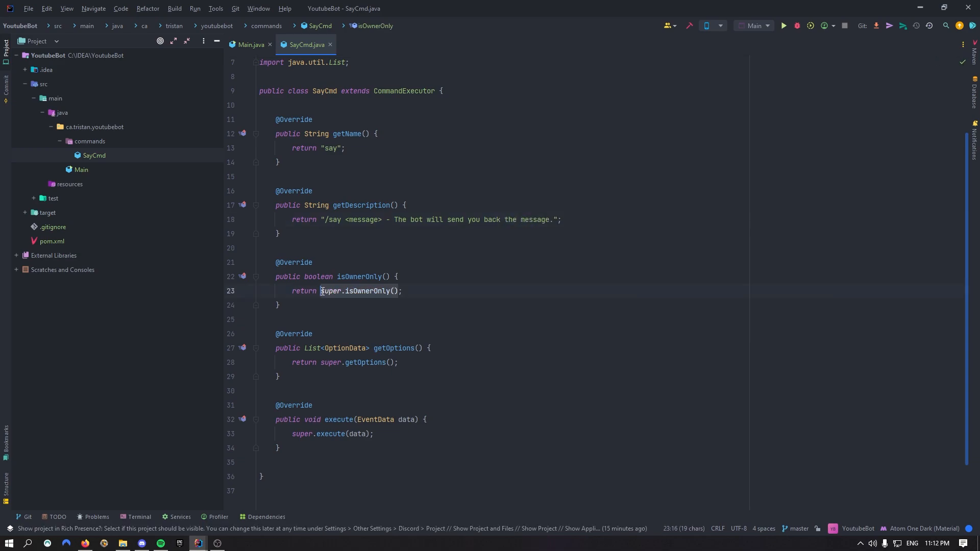
type("false;")
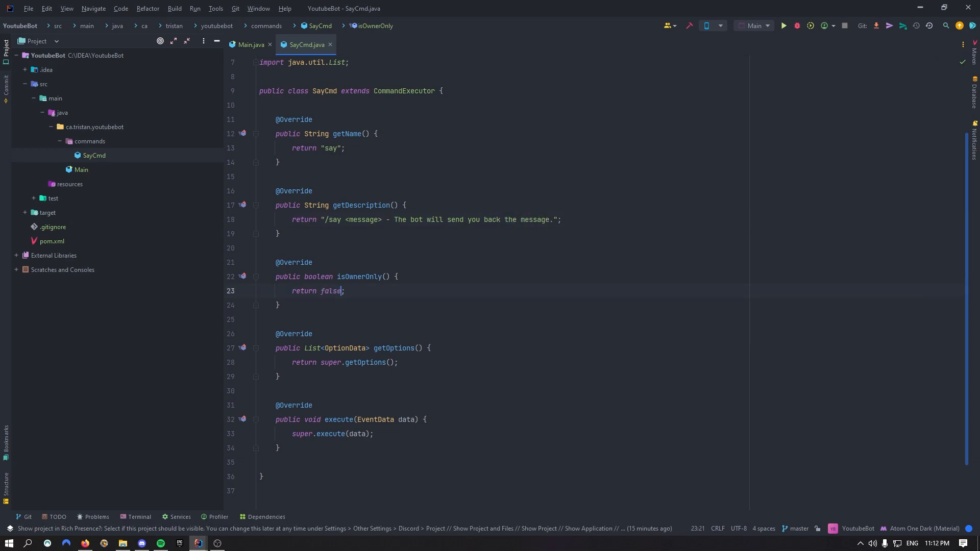
left_click(279, 306)
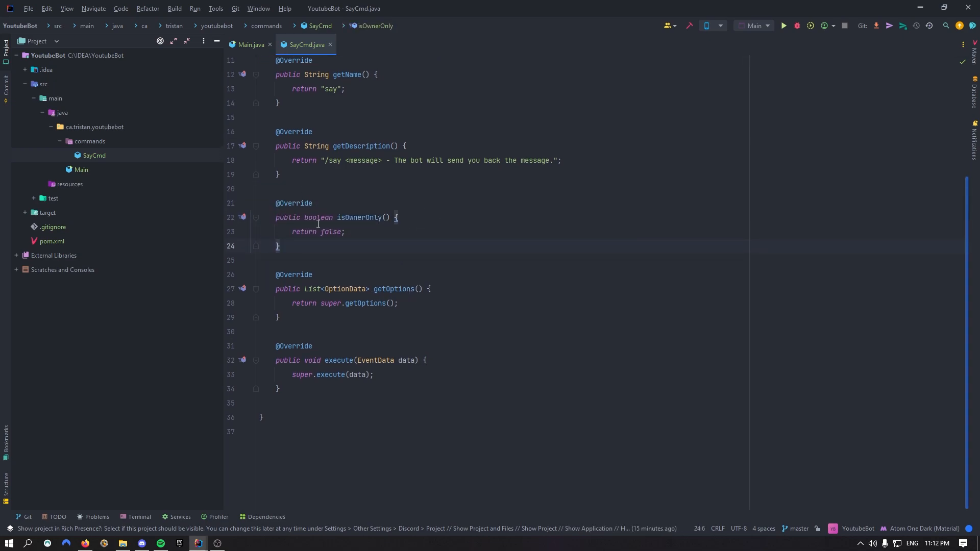
- In getOptions, add a STRING "message" option described "This message will get sent by the bot"
left_click(455, 289)
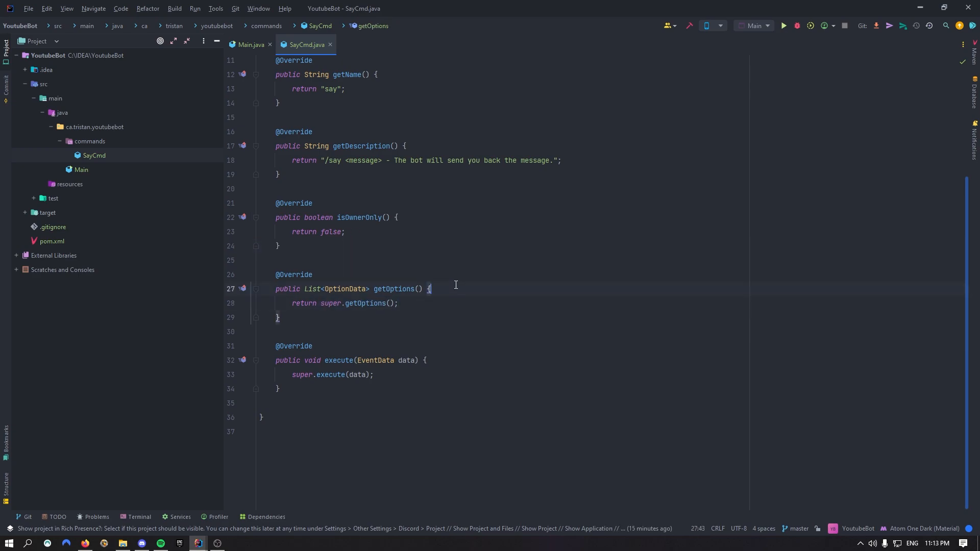
type("options.add(")
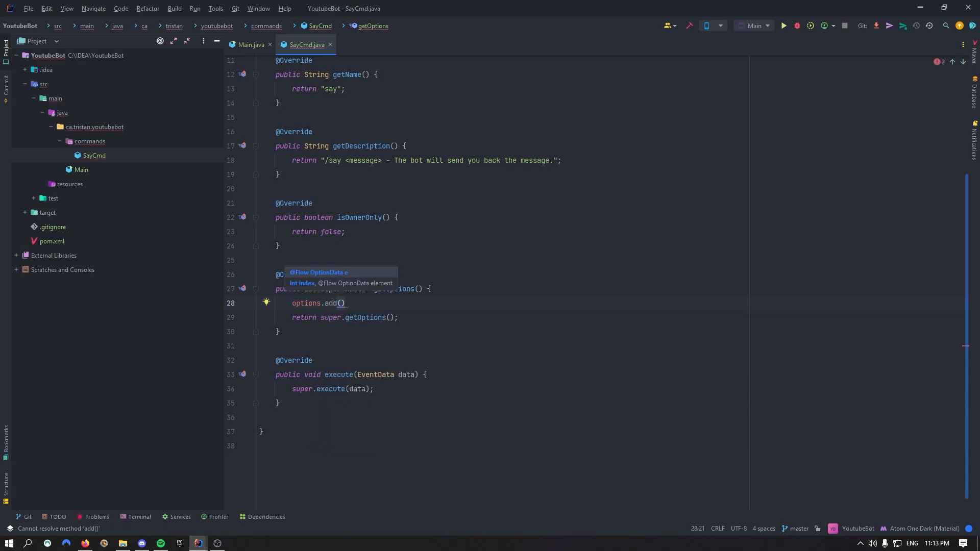
type("new OptionData(Option")
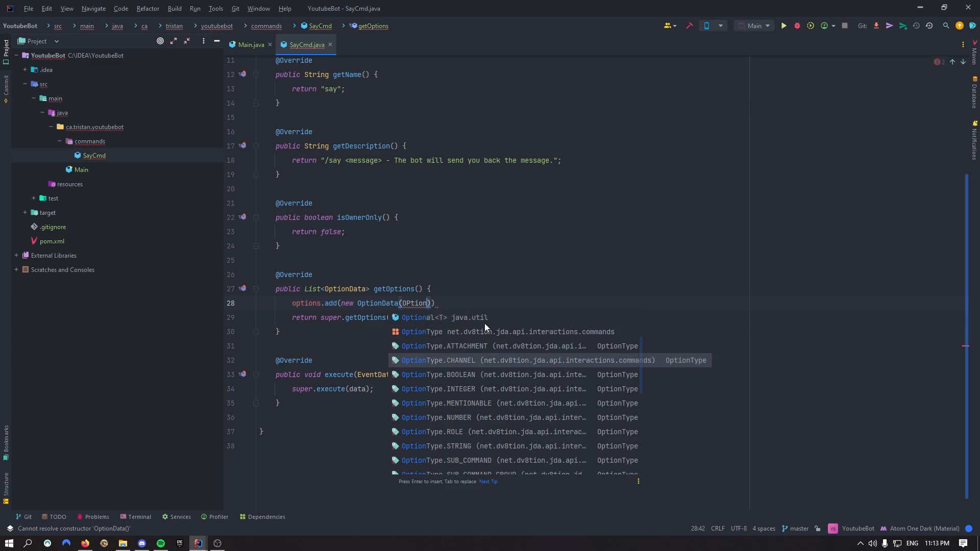
scroll("down", 3)
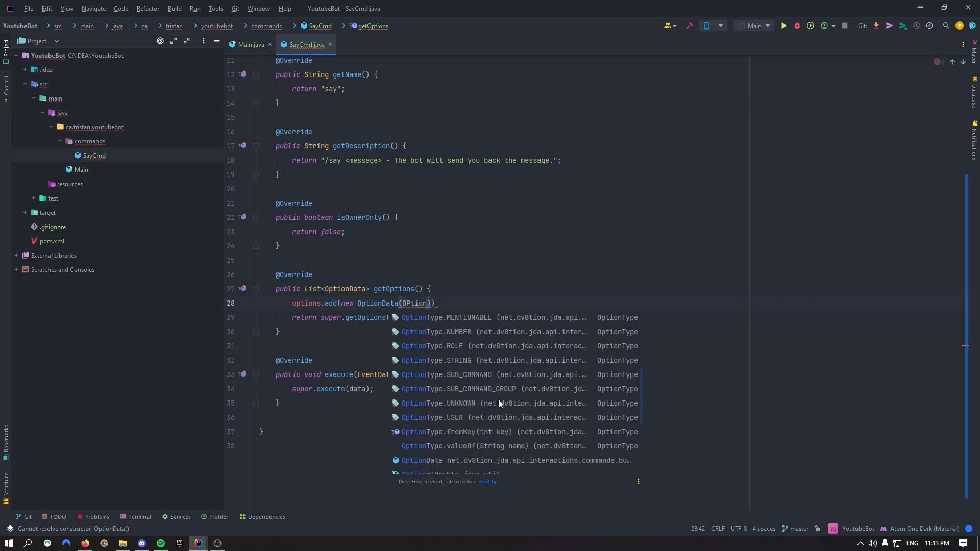
mouse_move(469, 365)
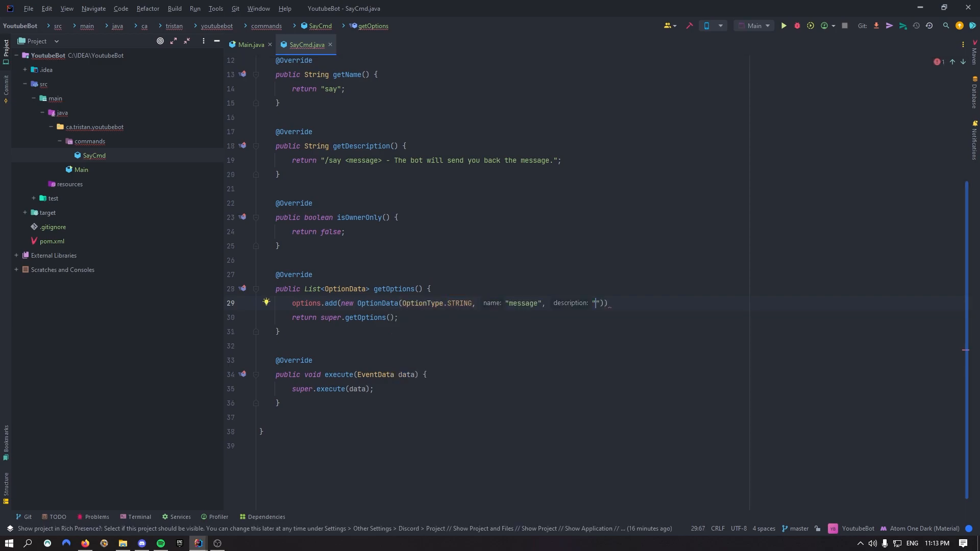
type("This message will")
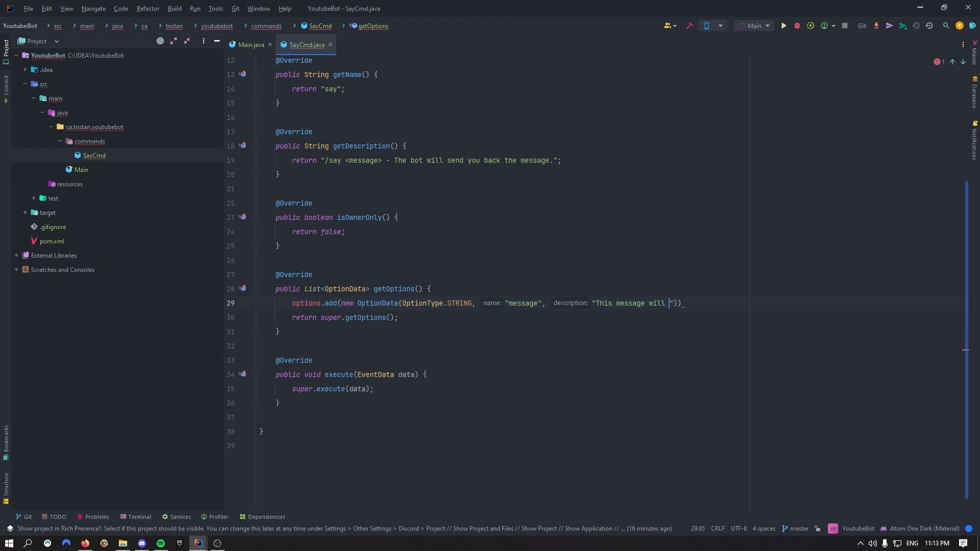
type("get sent by the bot.")
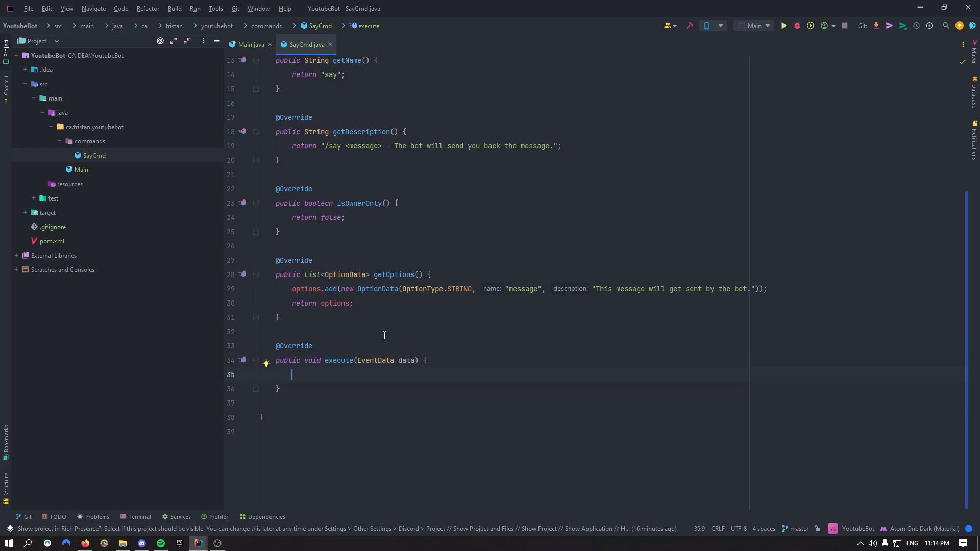
- In execute, defer the reply and send getOptions().get(0).getAsString() through the hook
type("ex")
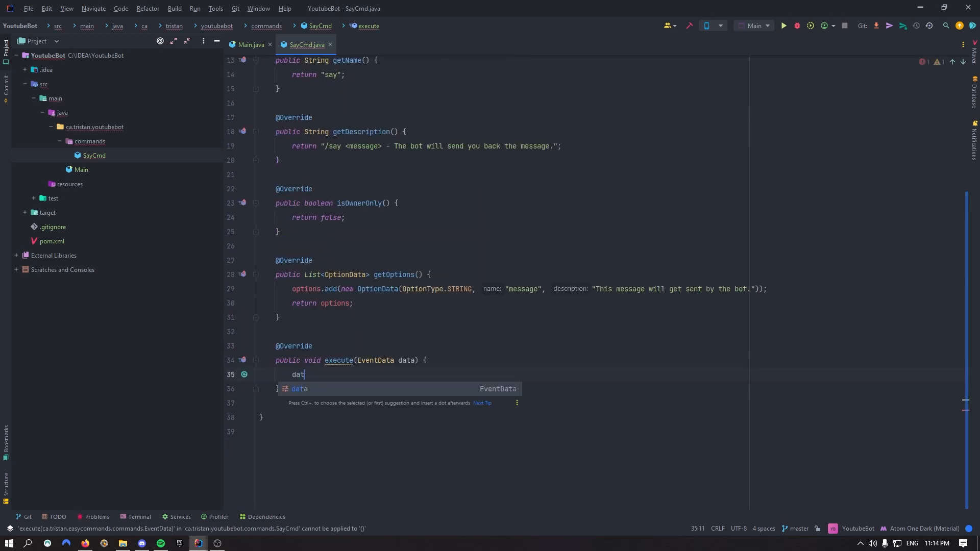
type(".deferReply().queue();")
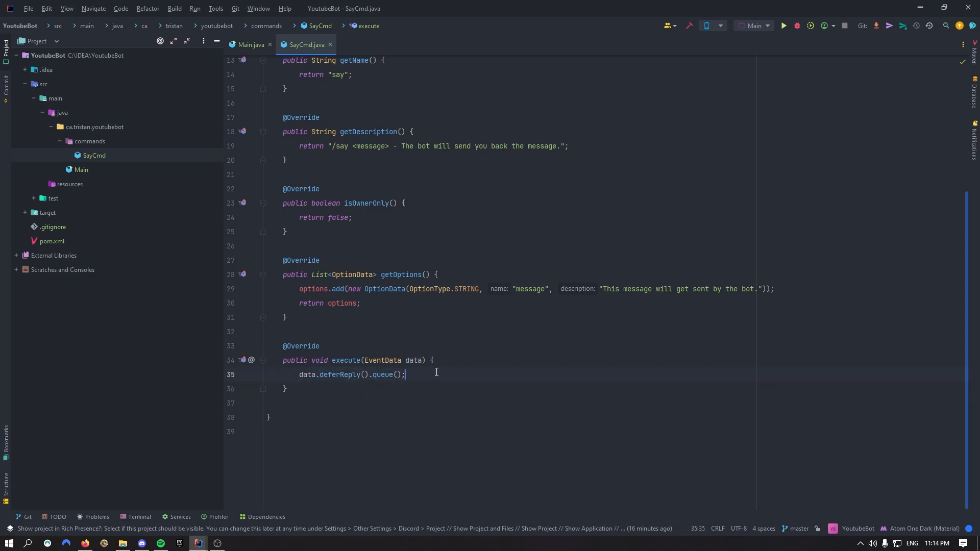
mouse_move(428, 379)
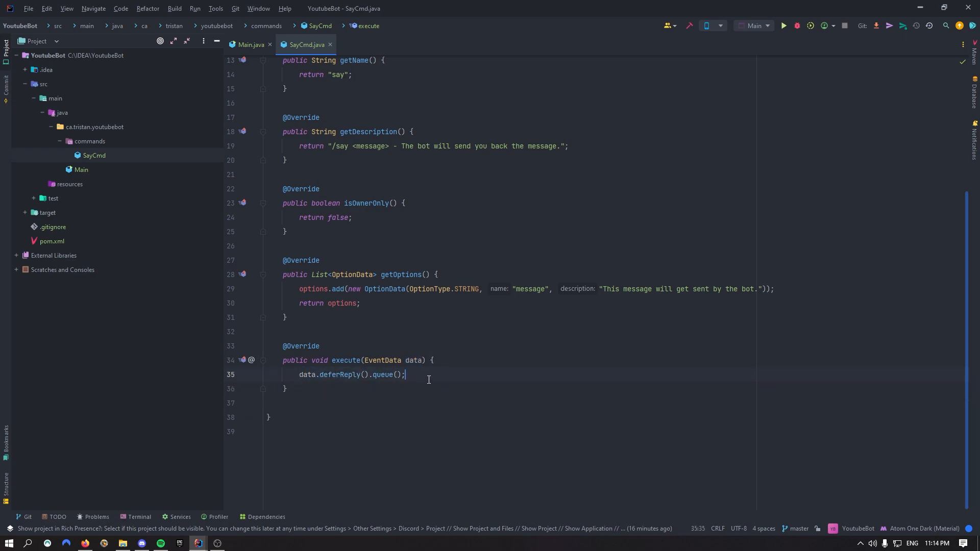
type("data")
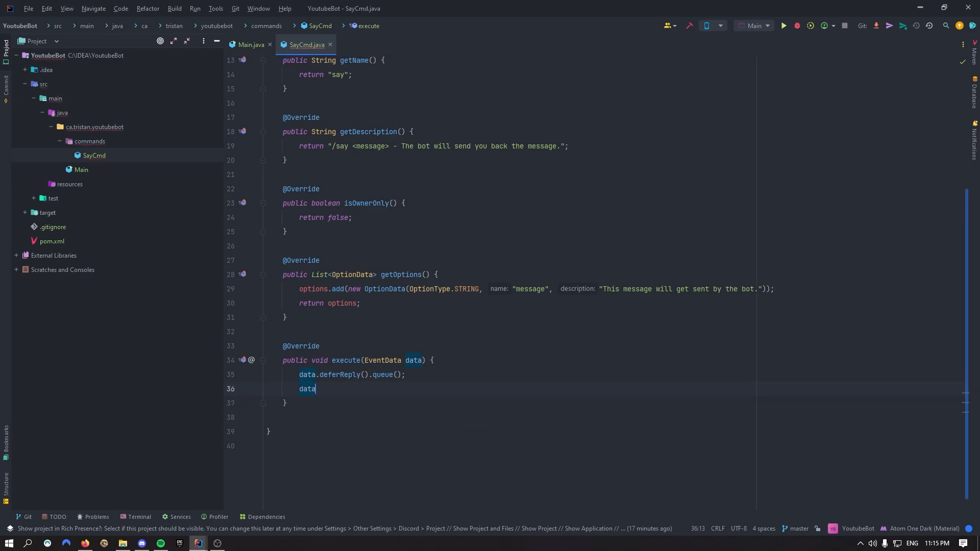
type(".getHook()")
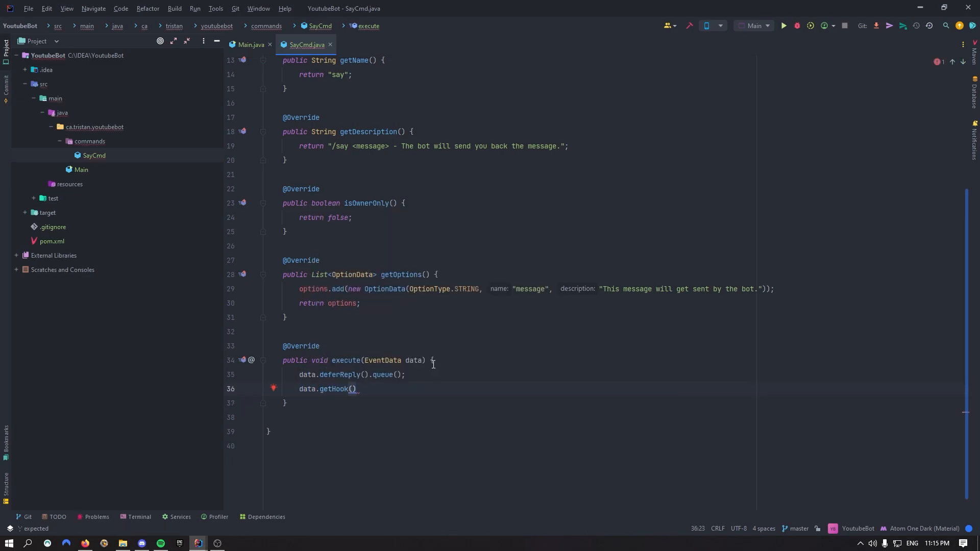
type(".sendMessage")
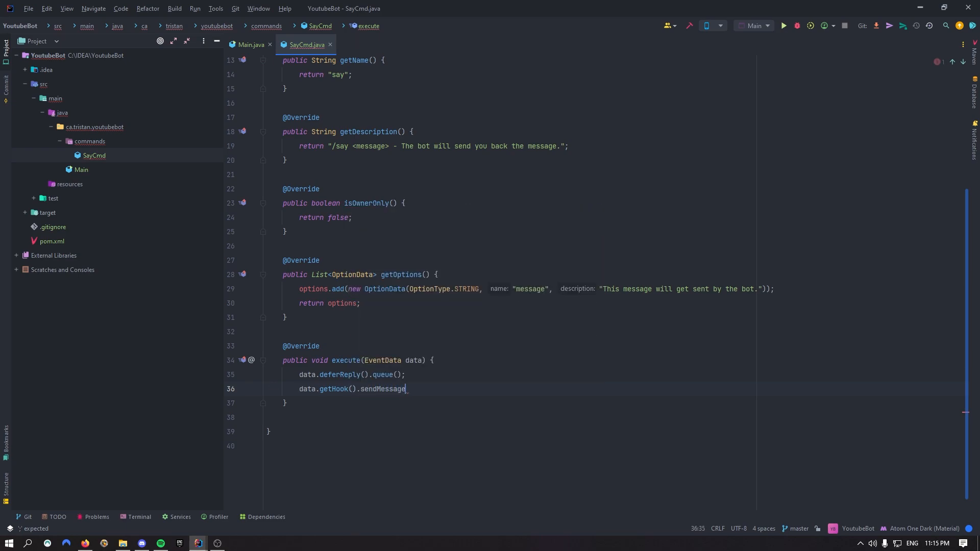
type("(data.getCommand().getOptions(")
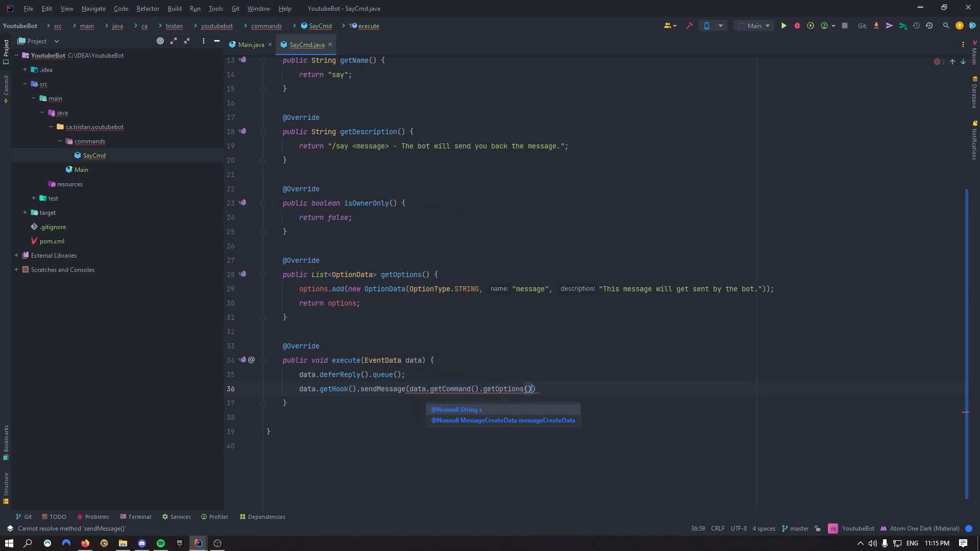
type(".get(0")
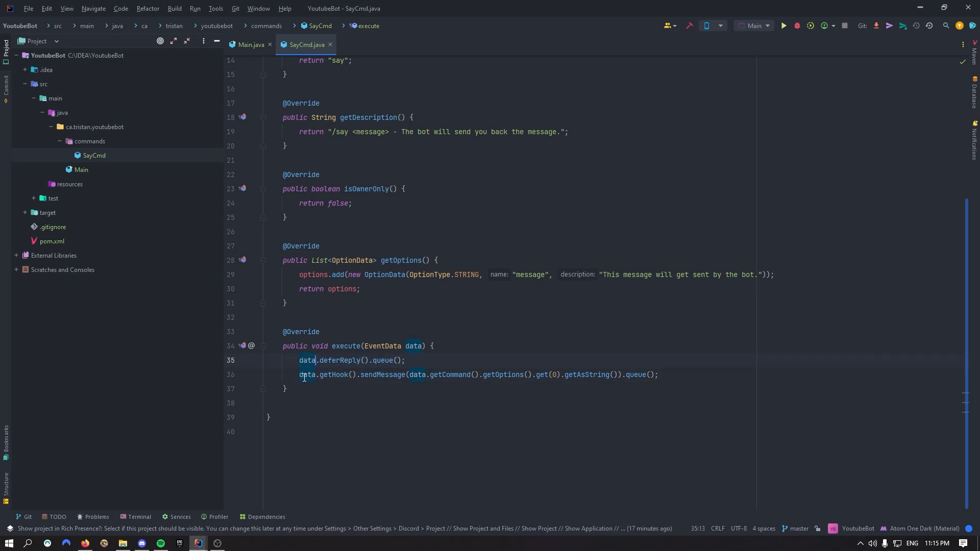
left_click(331, 374)
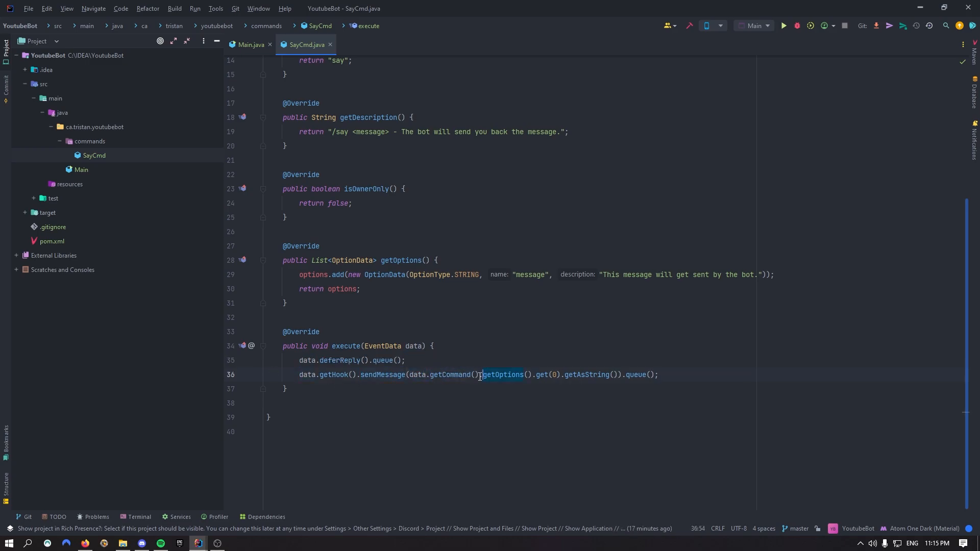
scroll("up", 3)
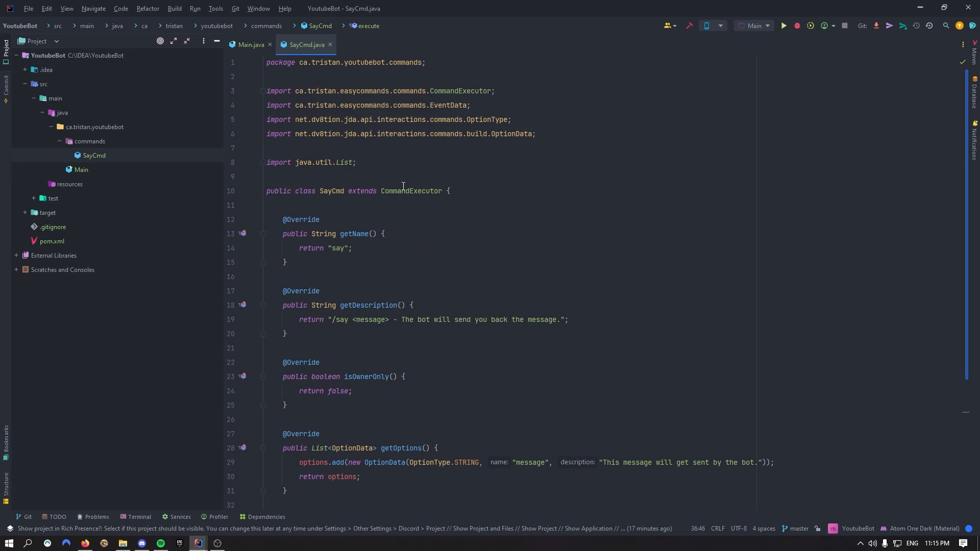
scroll("down", 3)
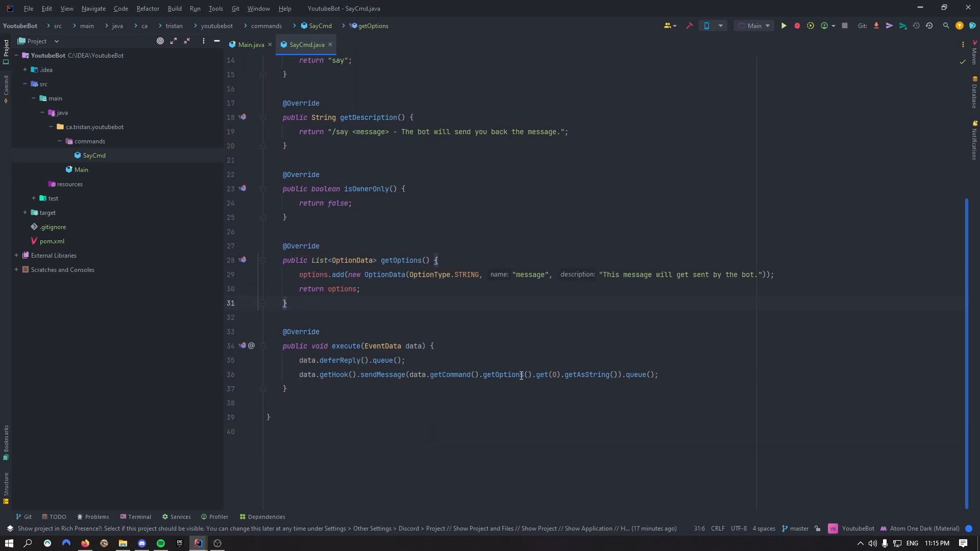
left_click(503, 374)
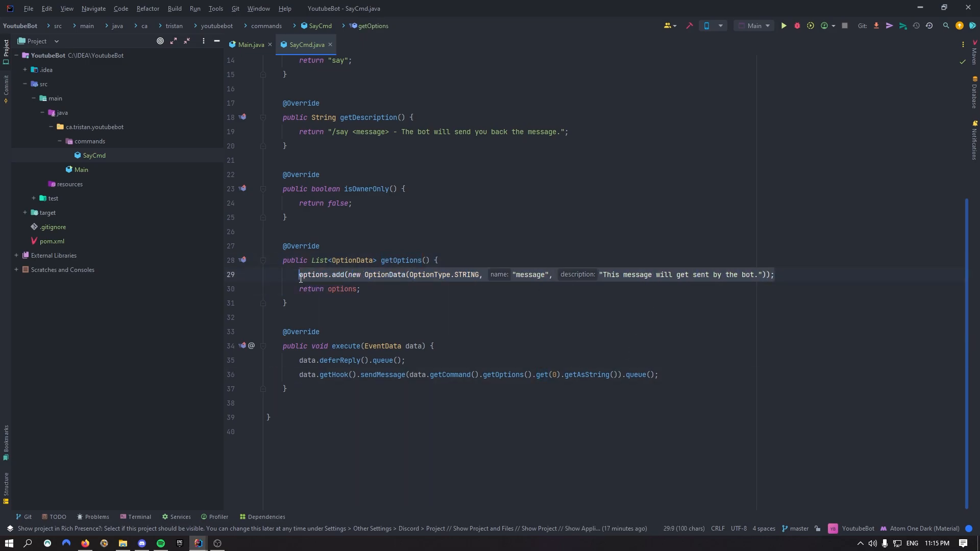
left_click(527, 275)
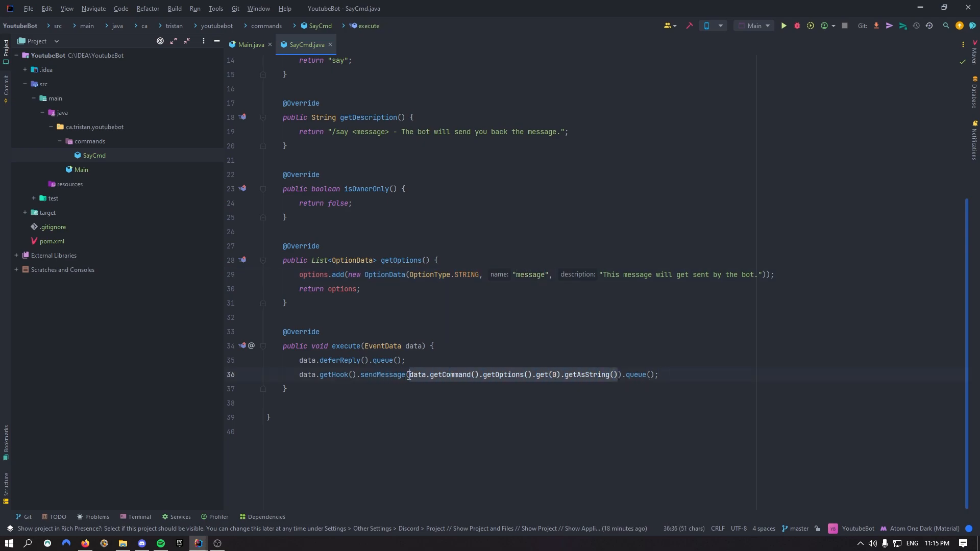
left_click(674, 375)
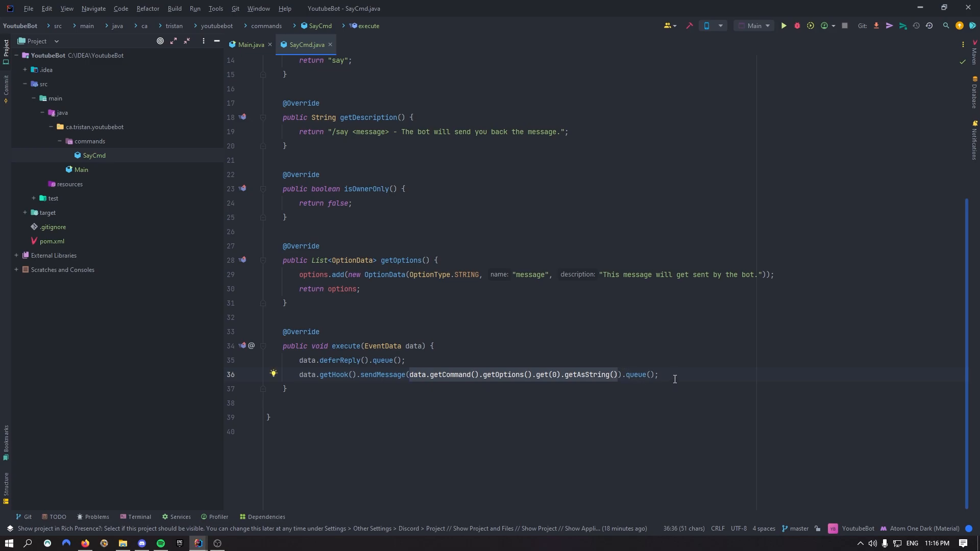
left_click(658, 374)
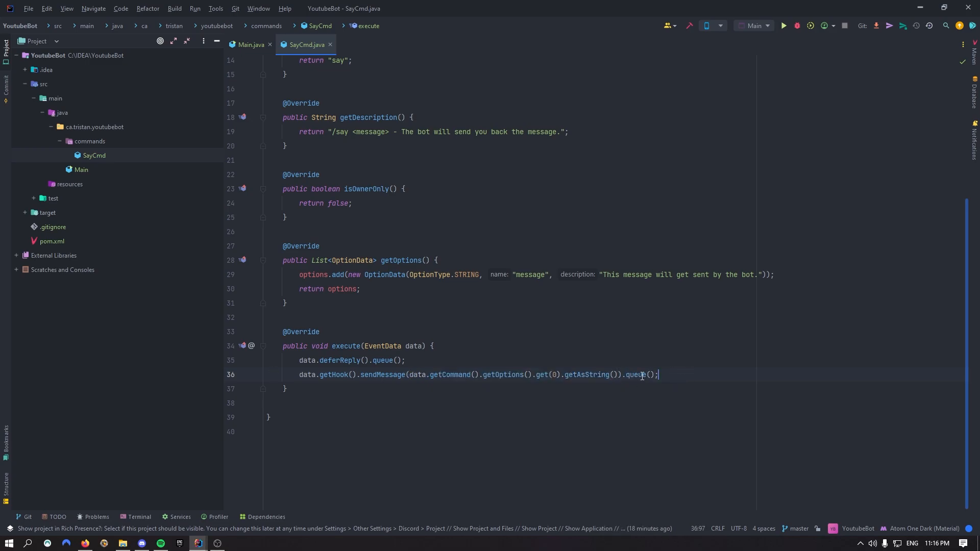
mouse_move(641, 376)
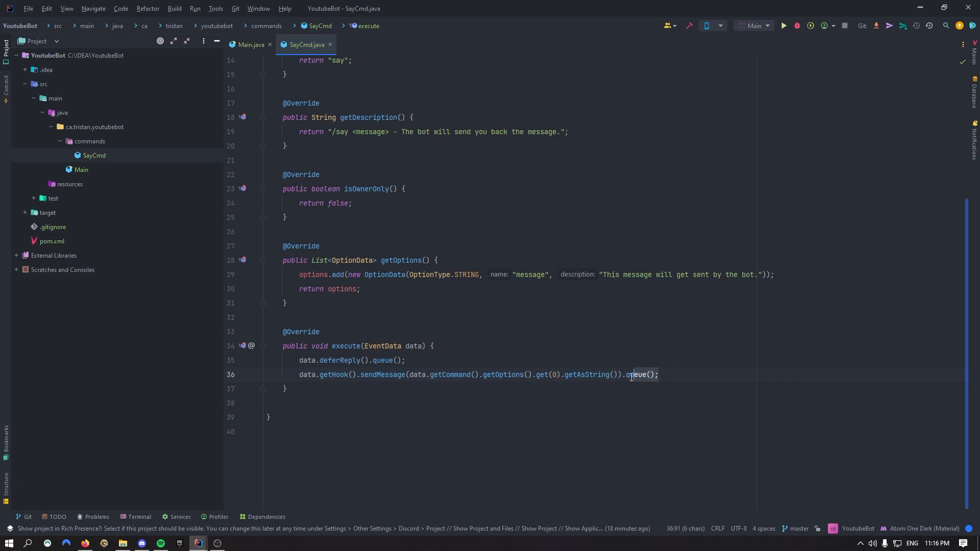
scroll("up", 3)
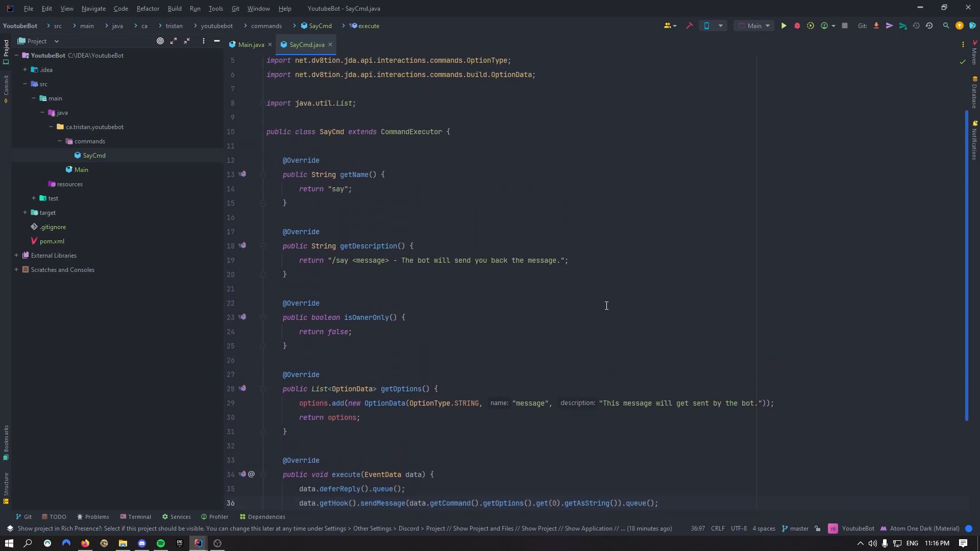
- Run the Main class to launch the bot with the help and say commands
scroll("down", 3)
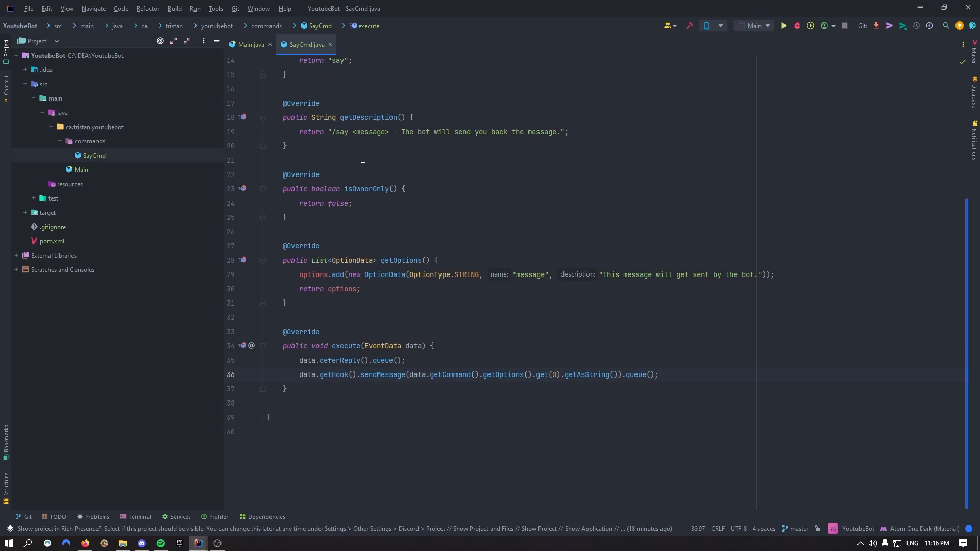
left_click(250, 45)
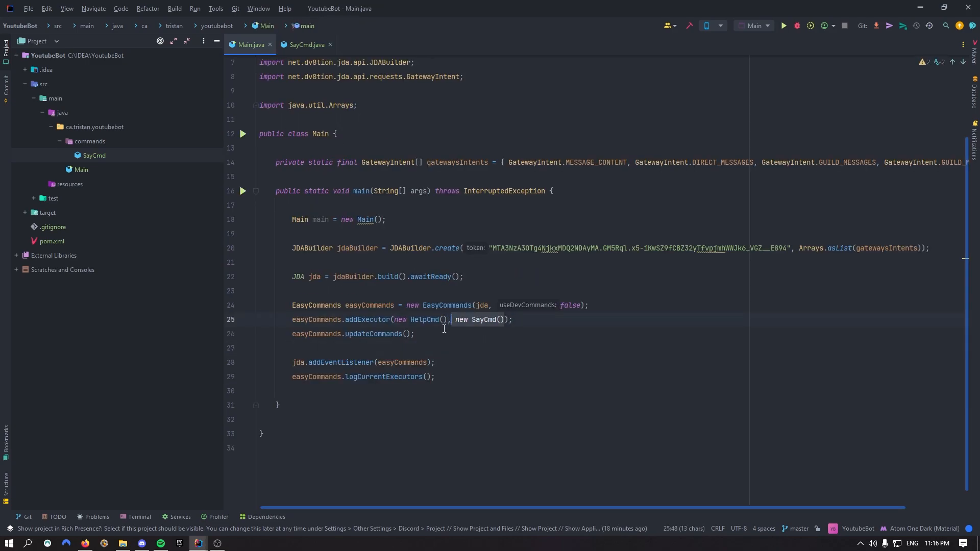
left_click(783, 26)
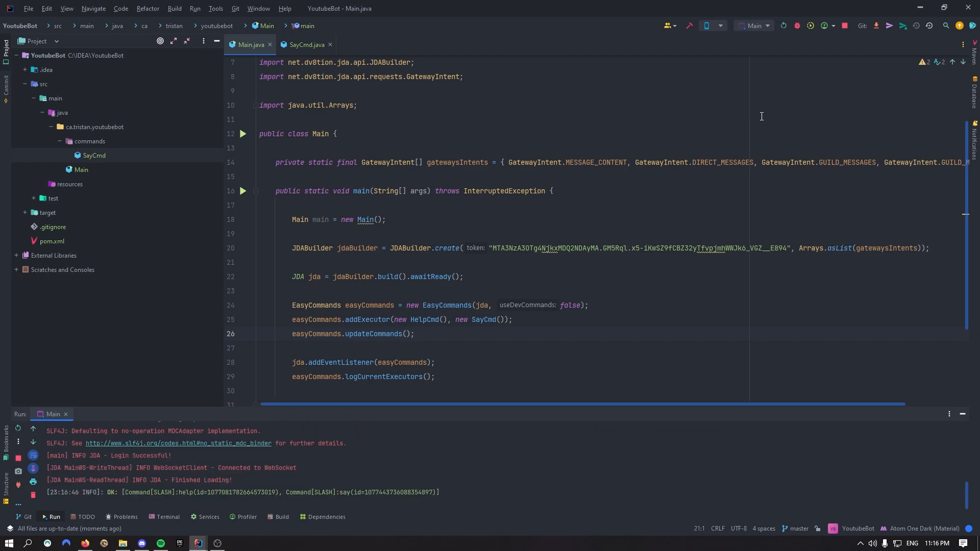
left_click(140, 542)
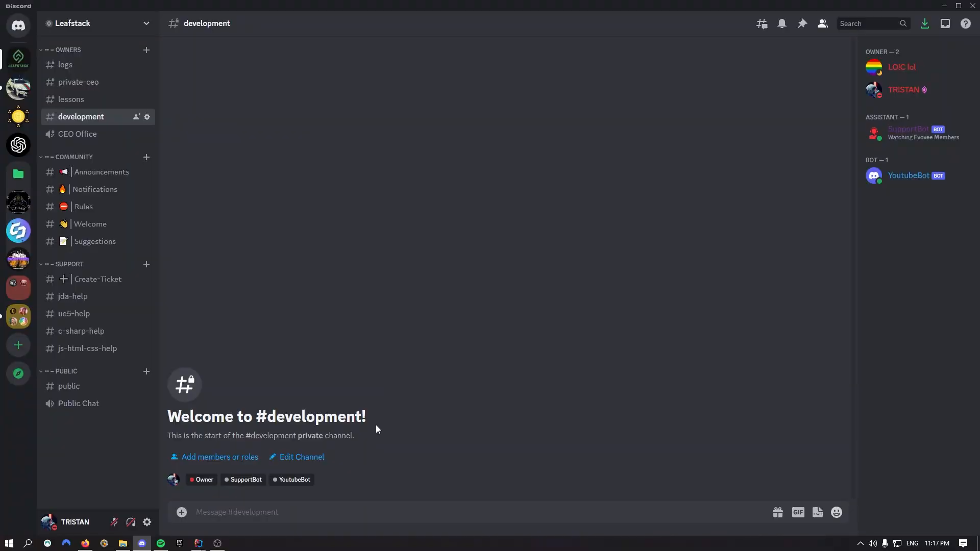
- Send /say "Hello everyone! My name is YoutubeBot." in the development channel
type("/")
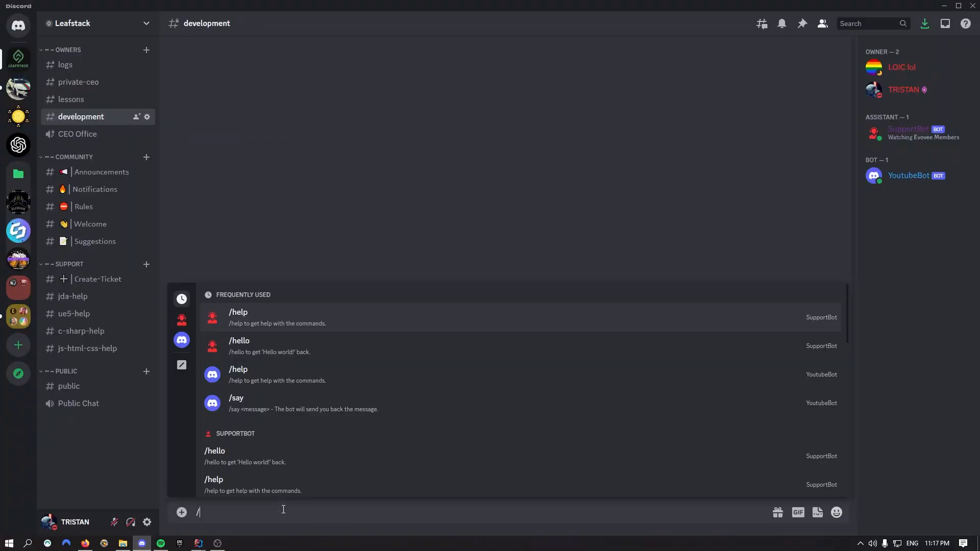
type("say message s")
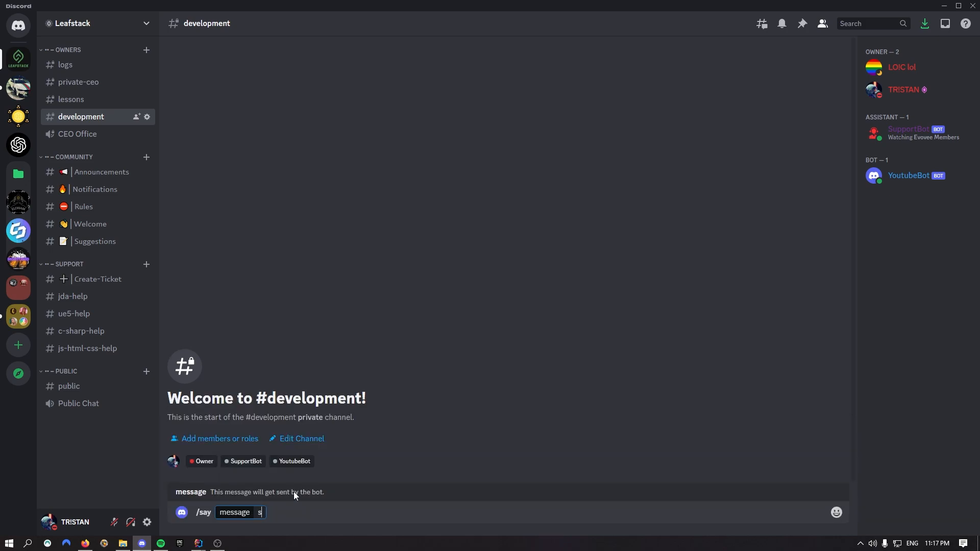
type("Hello everyone! My na")
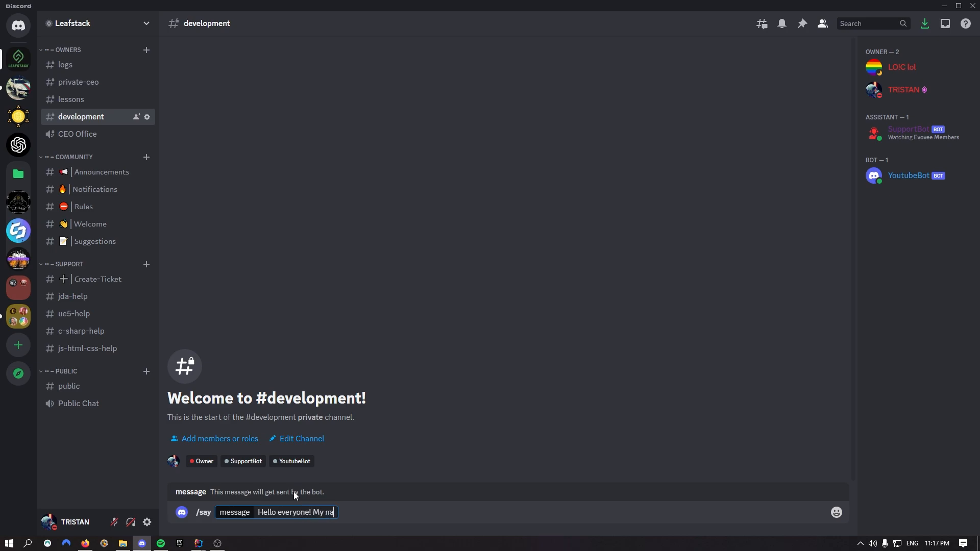
type("me is YoutubeB")
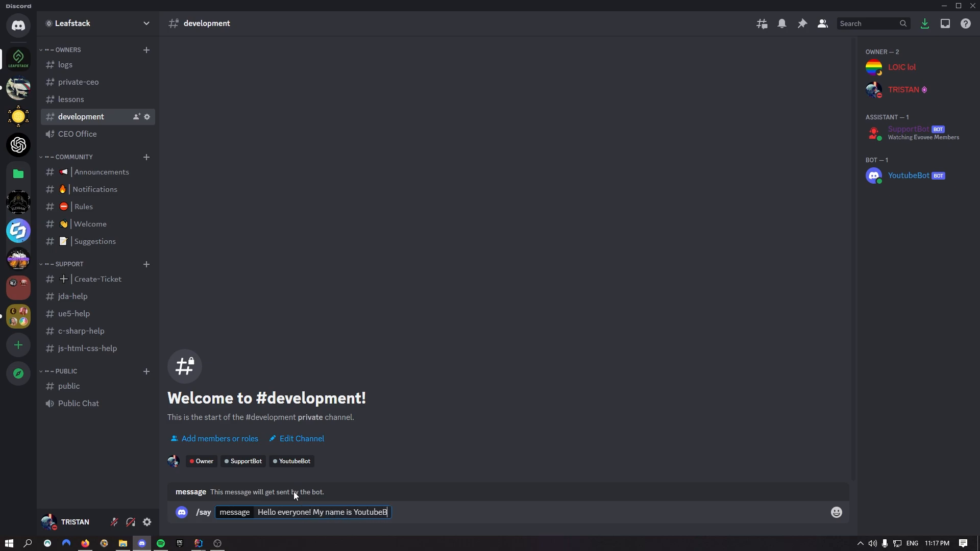
key("Return")
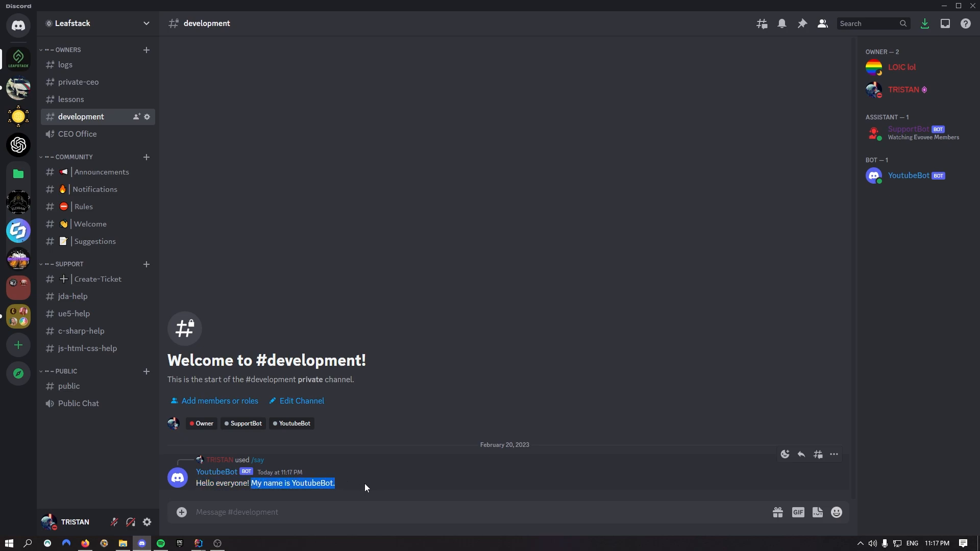
- Add an empty-options check to execute that ephemerally replies "You need to specify a message." and returns
left_click(198, 543)
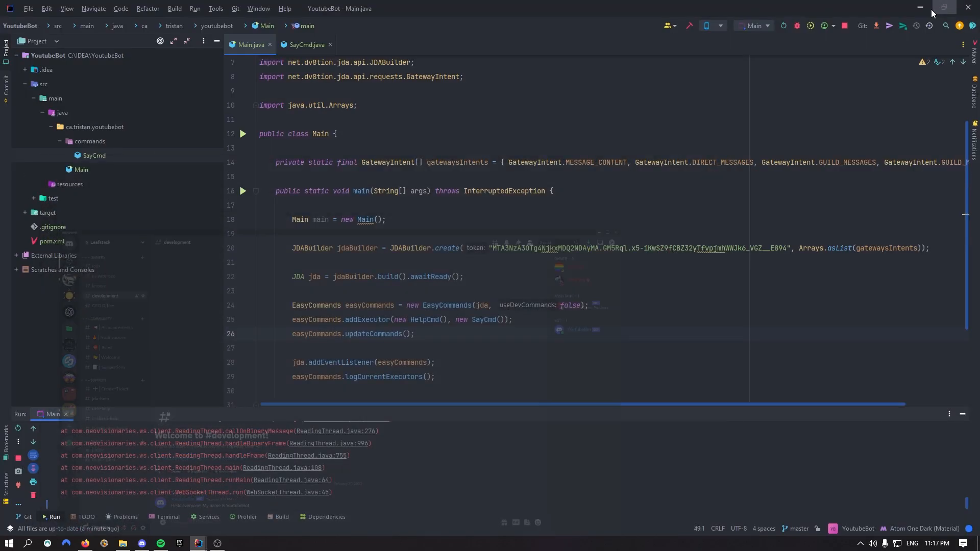
scroll("up", 3)
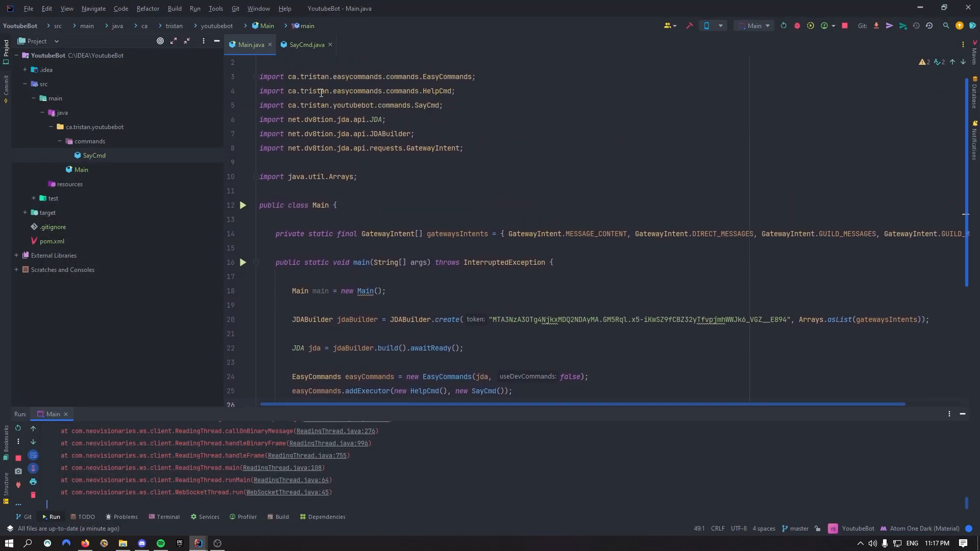
left_click(307, 44)
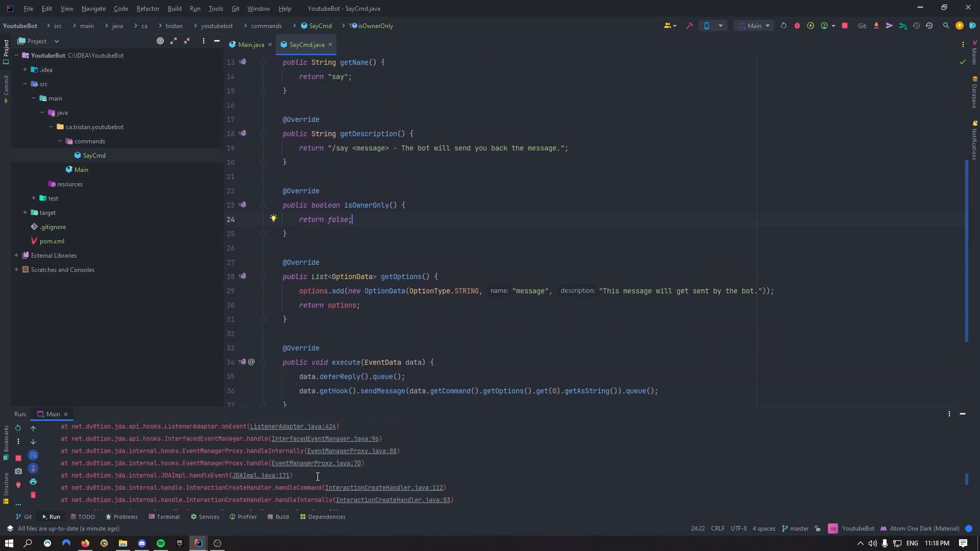
scroll("down", 3)
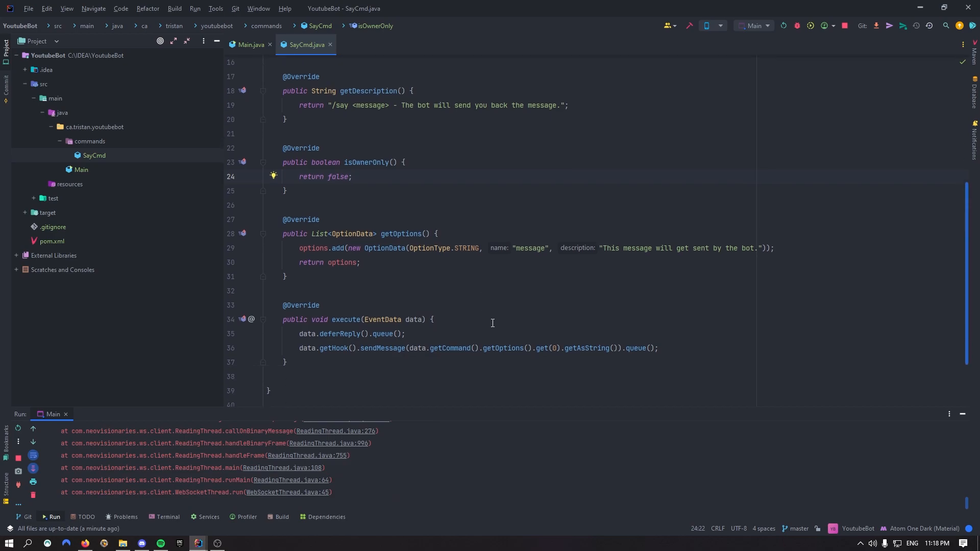
type("if(")
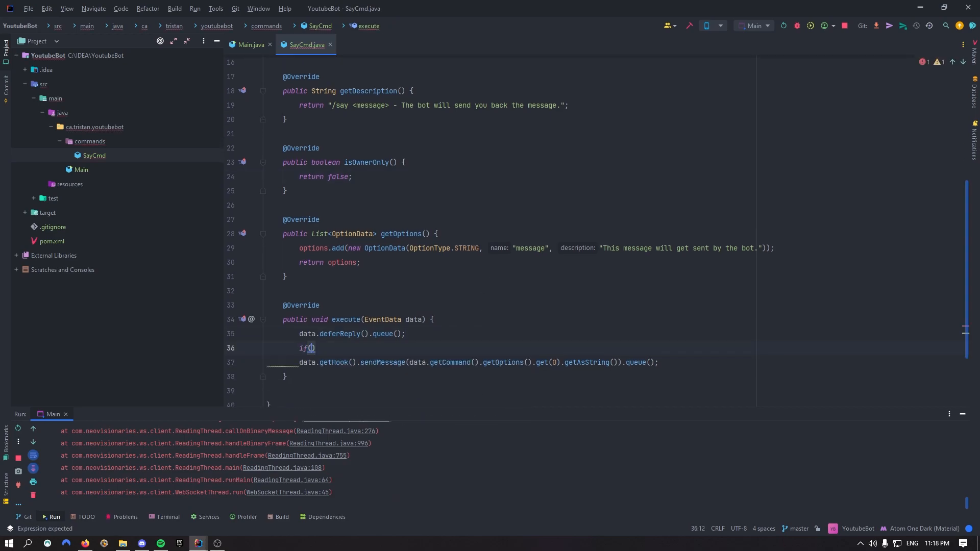
type("data.getCommand().getOptions()")
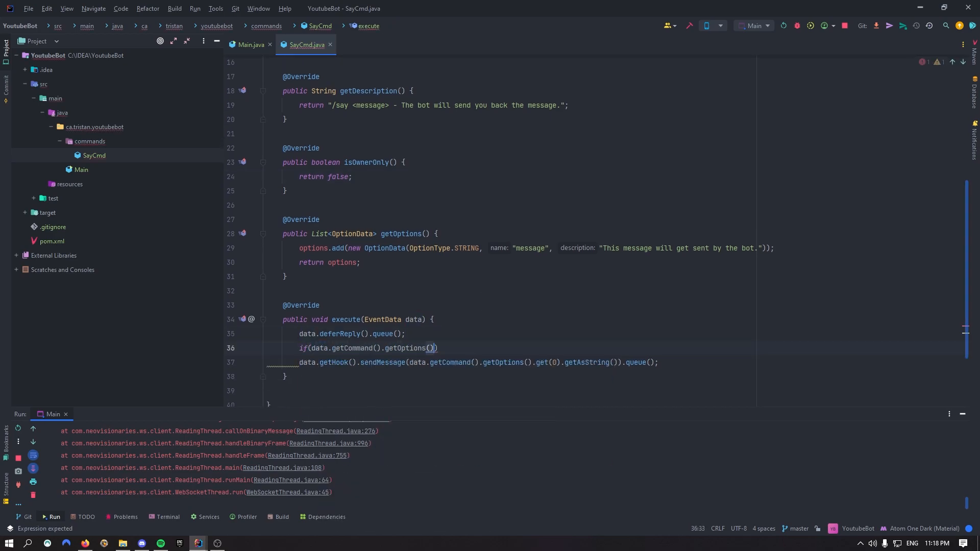
type(".isEmpty()) {")
type("return;")
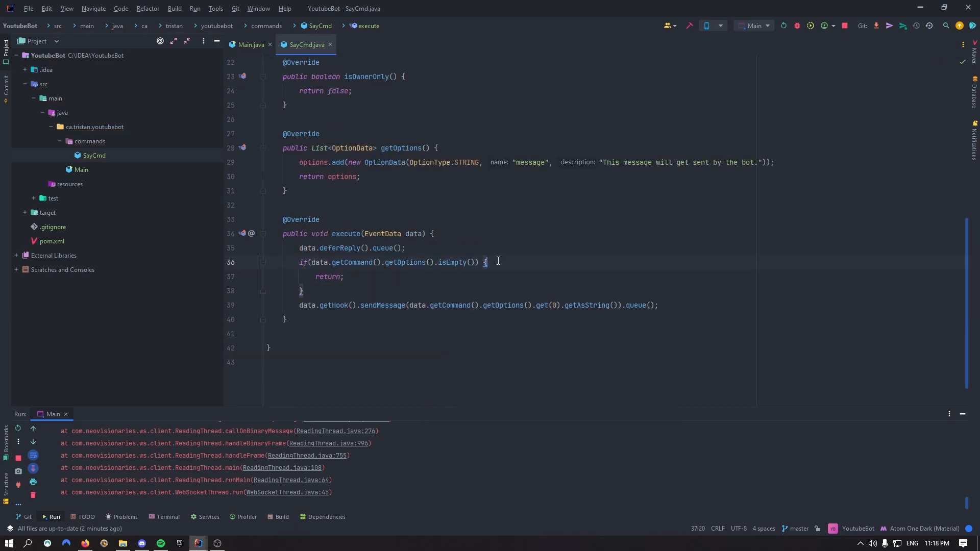
type("da")
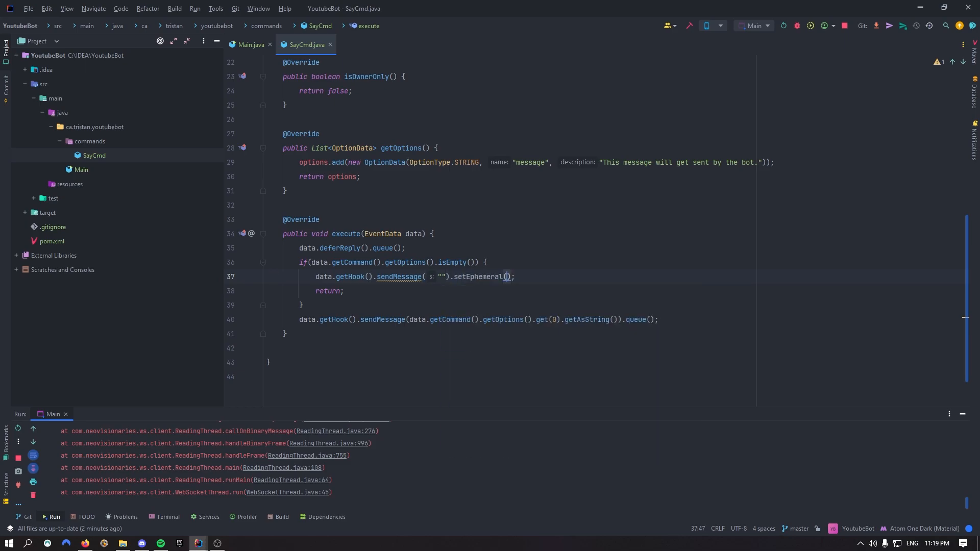
type("true).queue();")
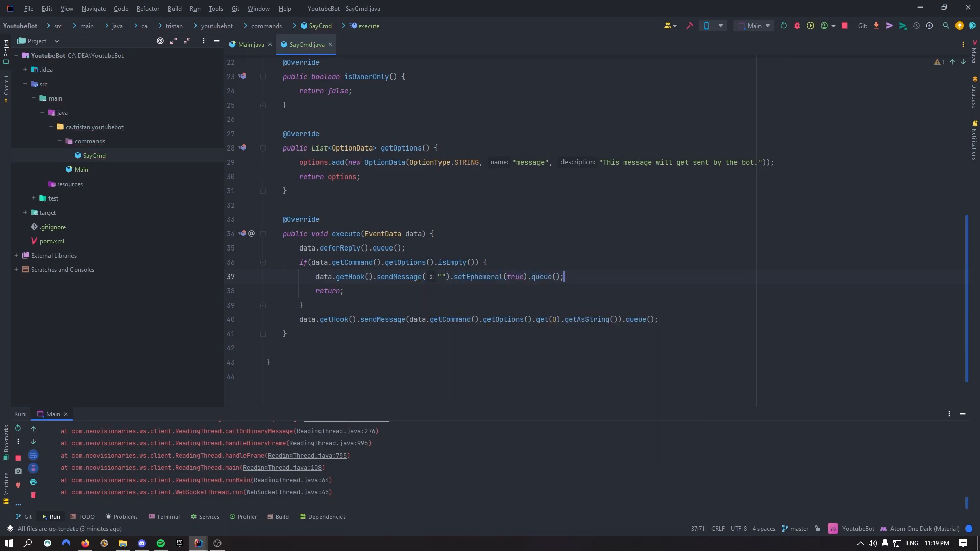
type("You need to specify a message.")
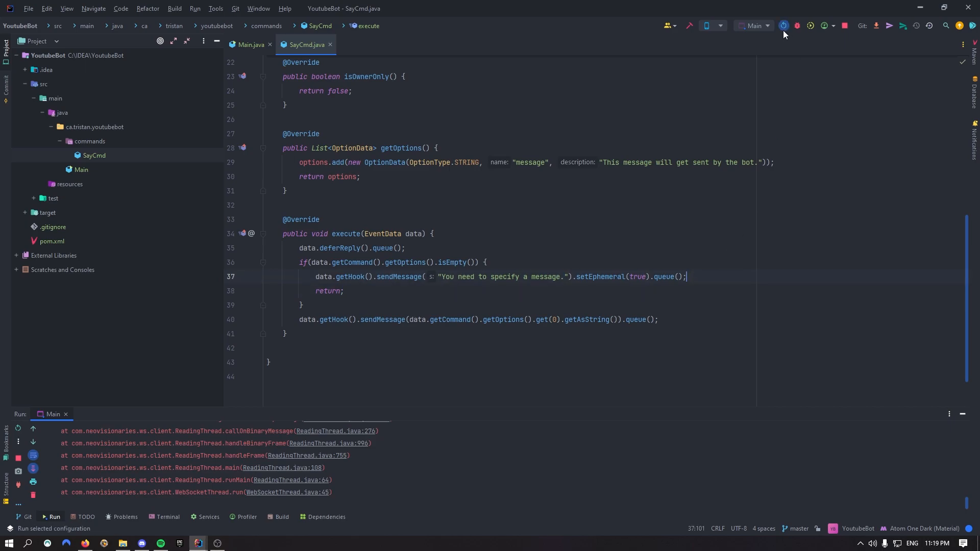
- Restart the bot and try /say with no message in Discord
left_click(782, 26)
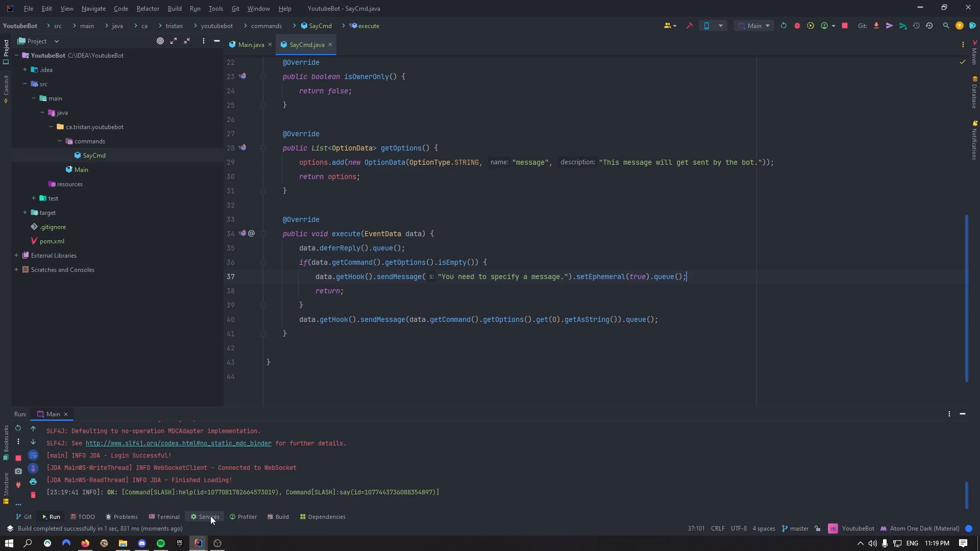
left_click(142, 542)
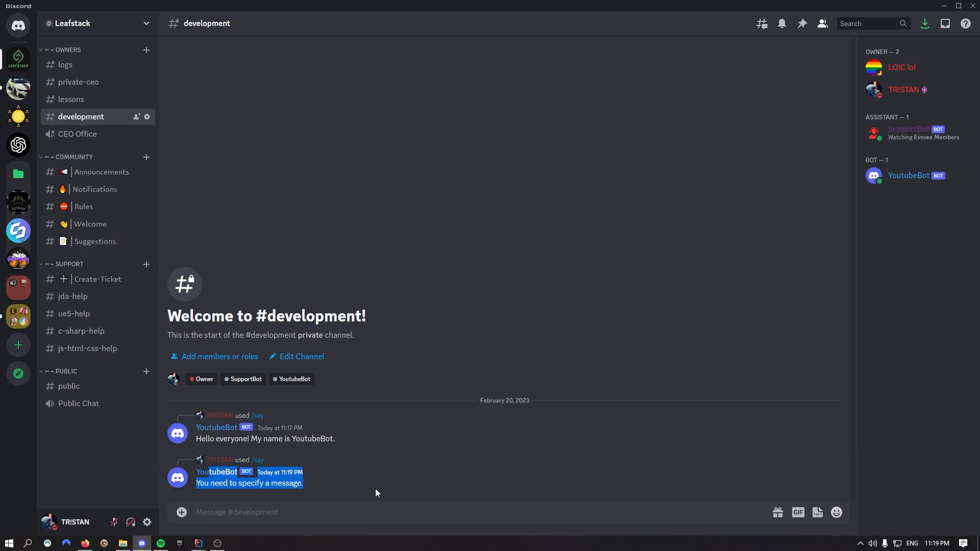
left_click(198, 543)
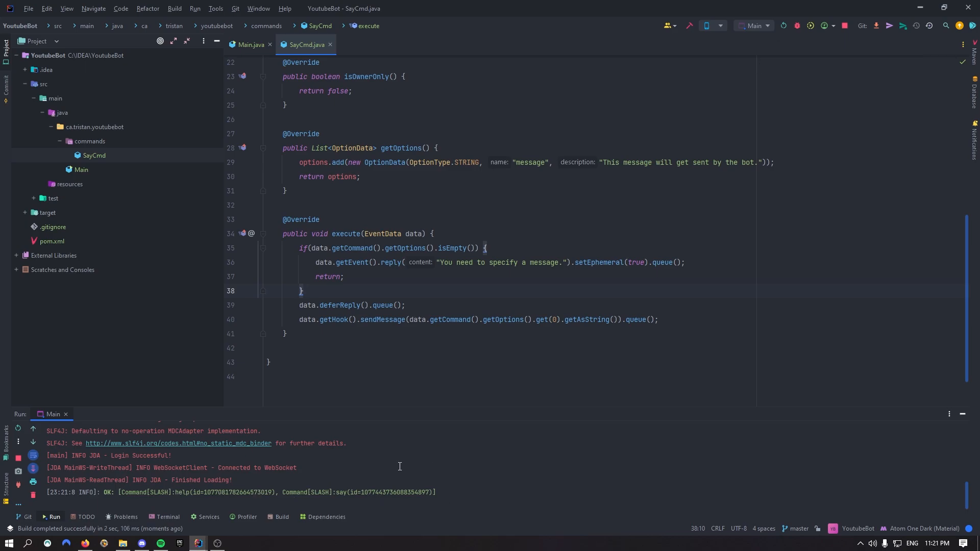
- Switch back to Discord to retest the reworked SayCmd
left_click(141, 543)
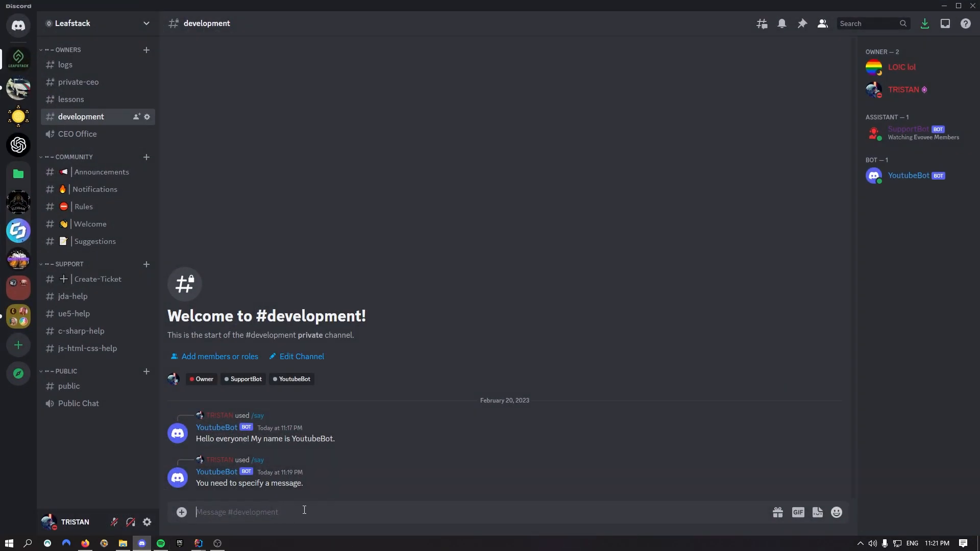
- Send an empty /say, dismiss the private error, check the echo line, and return to Discord
type("/say")
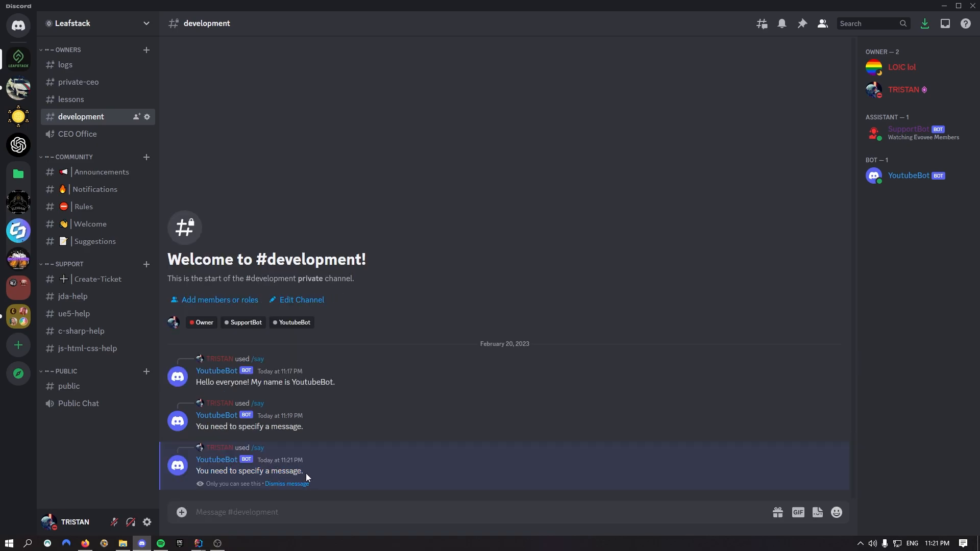
left_click(287, 484)
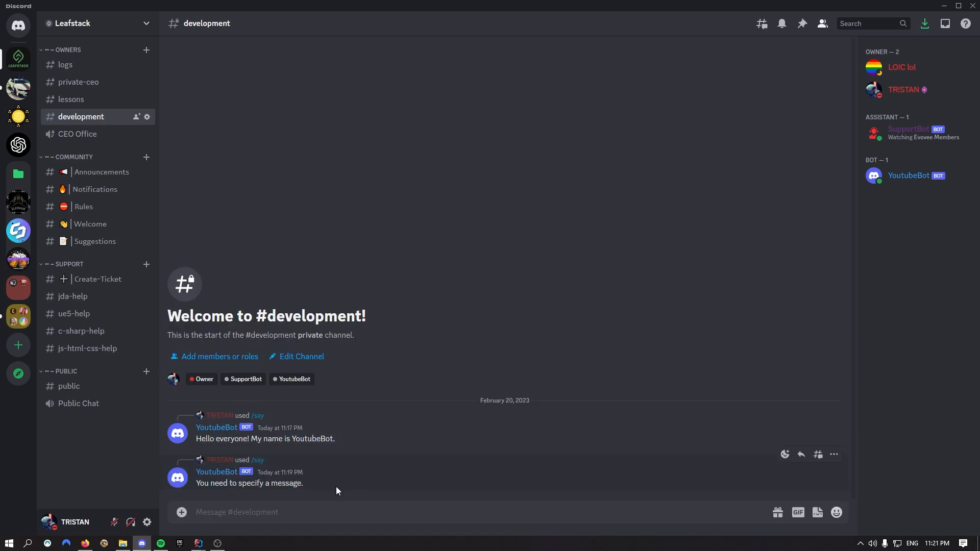
left_click(198, 547)
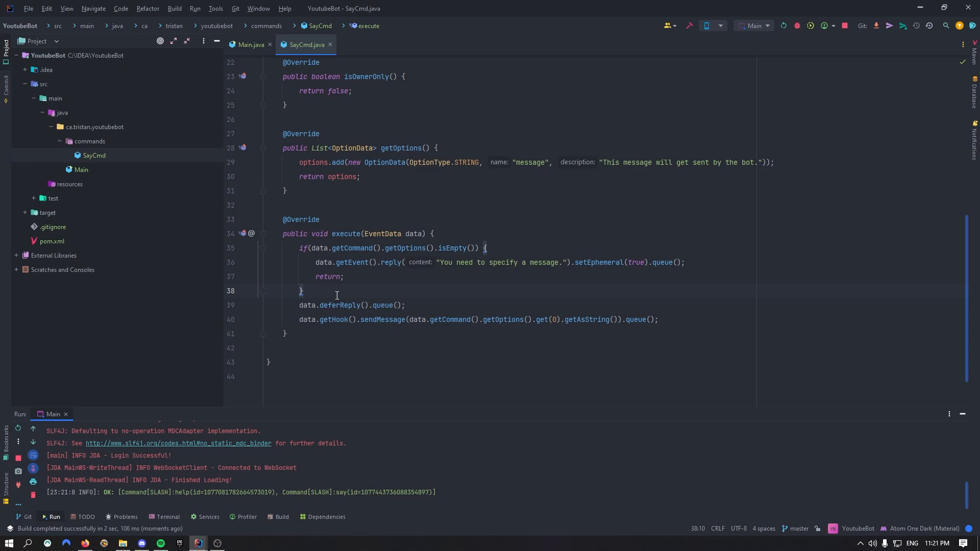
left_click(660, 320)
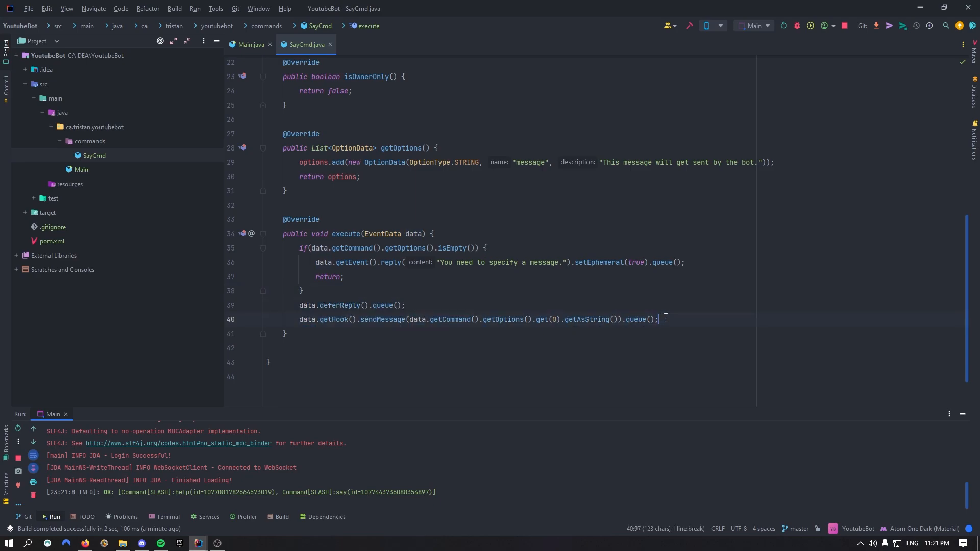
left_click(141, 542)
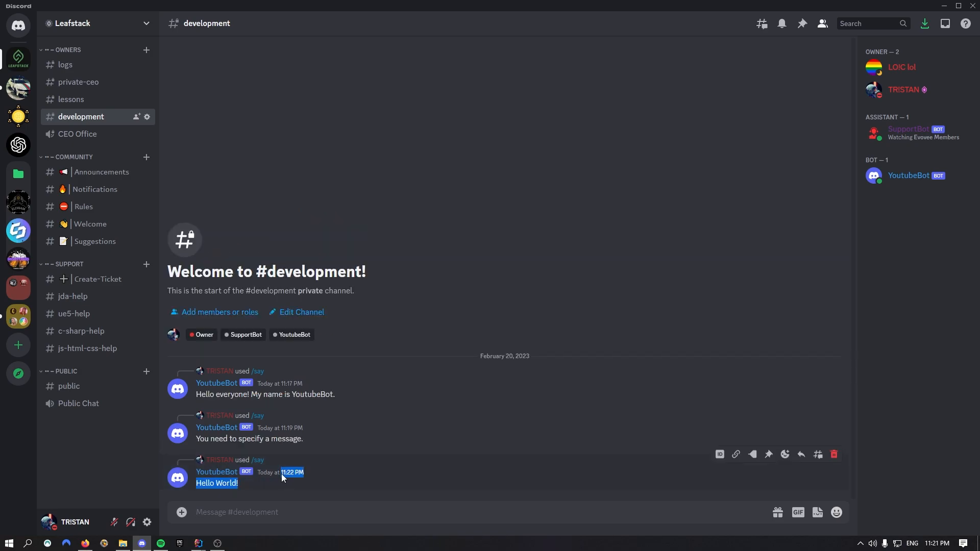
left_click(198, 543)
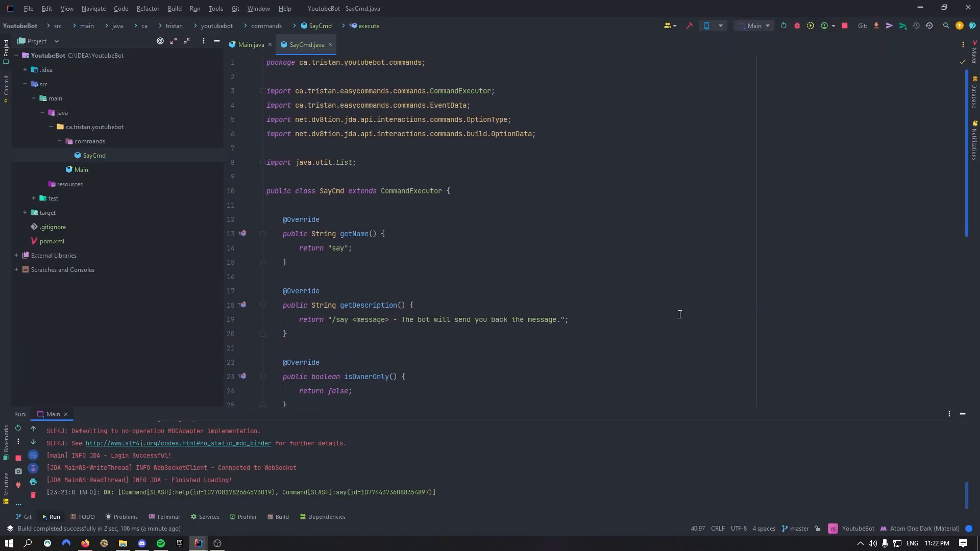
scroll("down", 3)
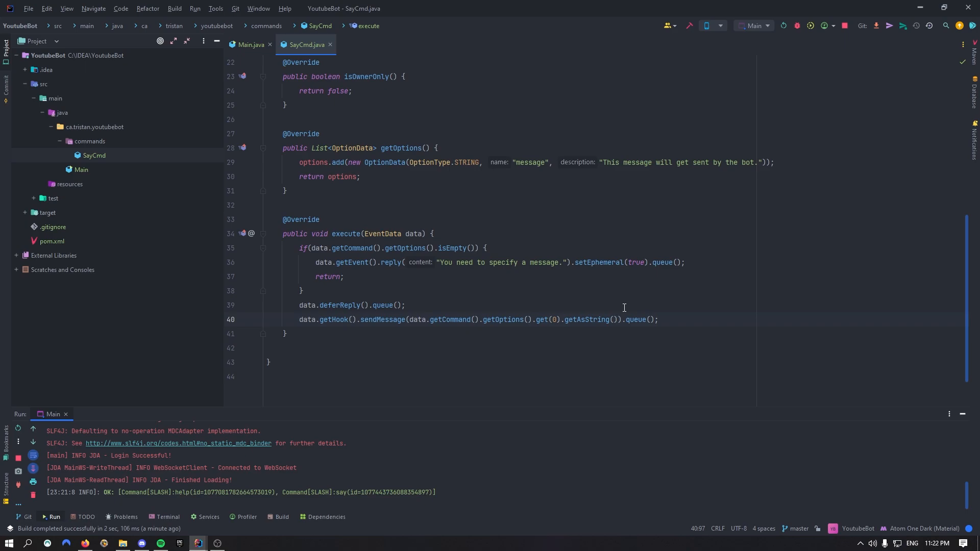
type("data.")
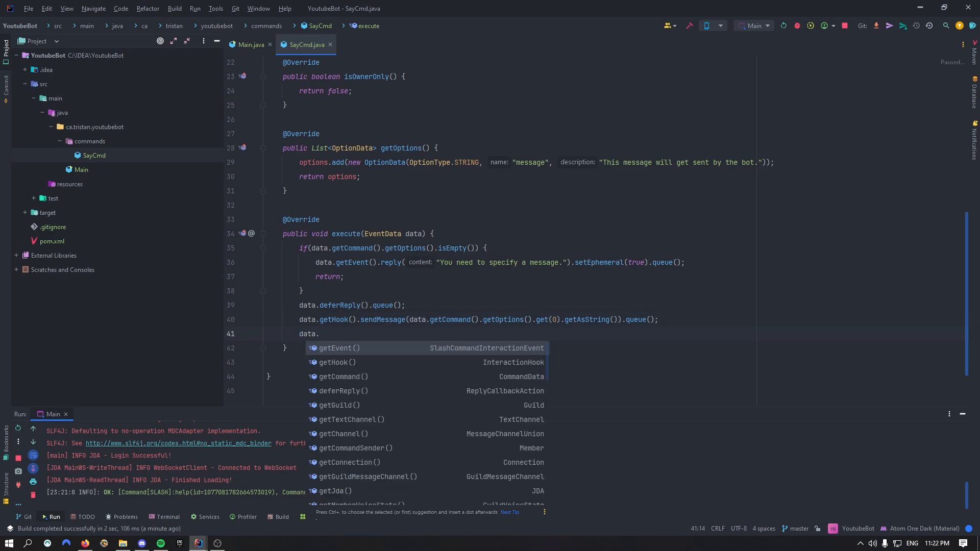
scroll("down", 3)
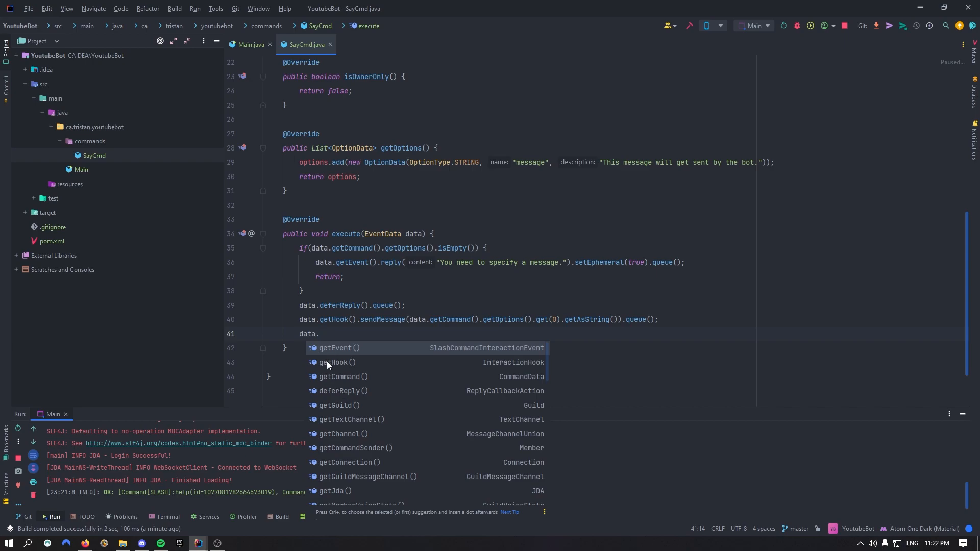
mouse_move(426, 368)
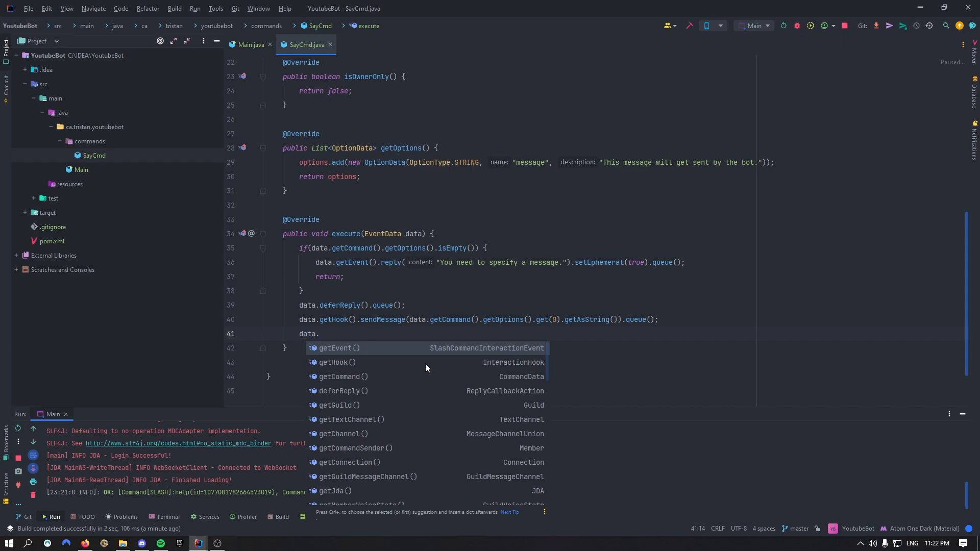
mouse_move(506, 352)
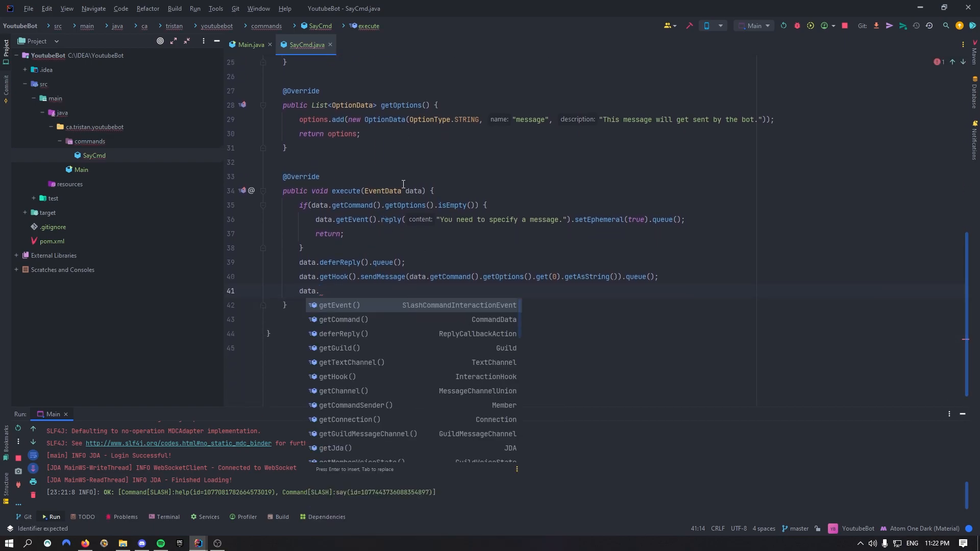
mouse_move(426, 205)
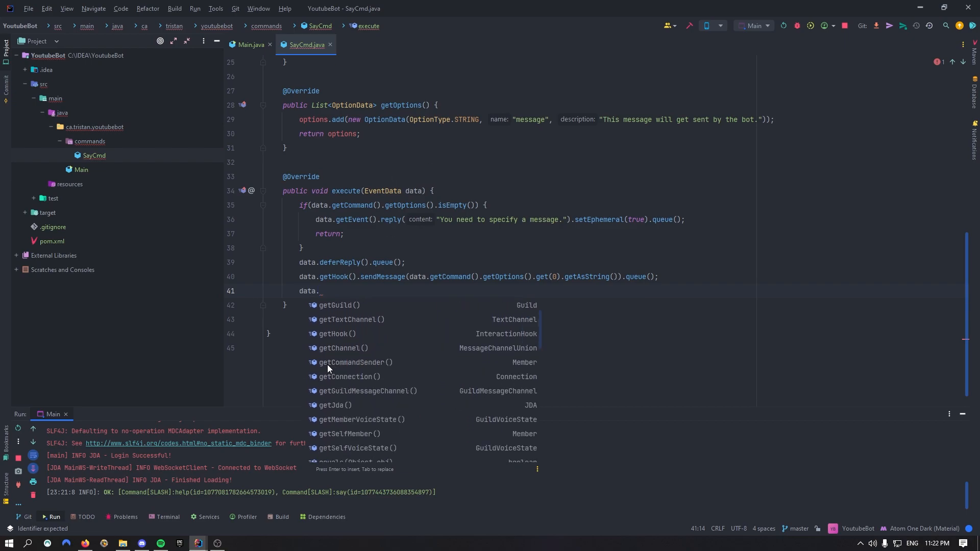
scroll("up", 3)
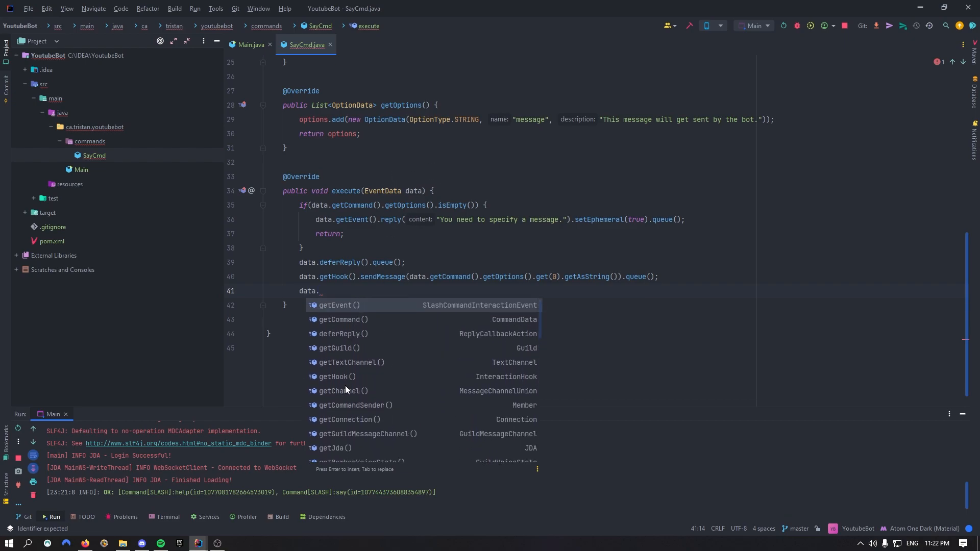
scroll("down", 3)
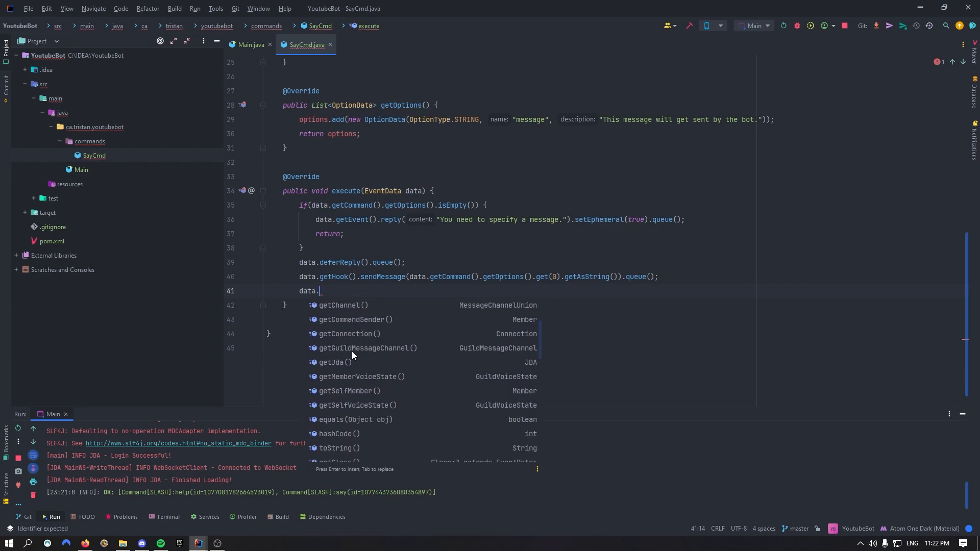
scroll("down", 3)
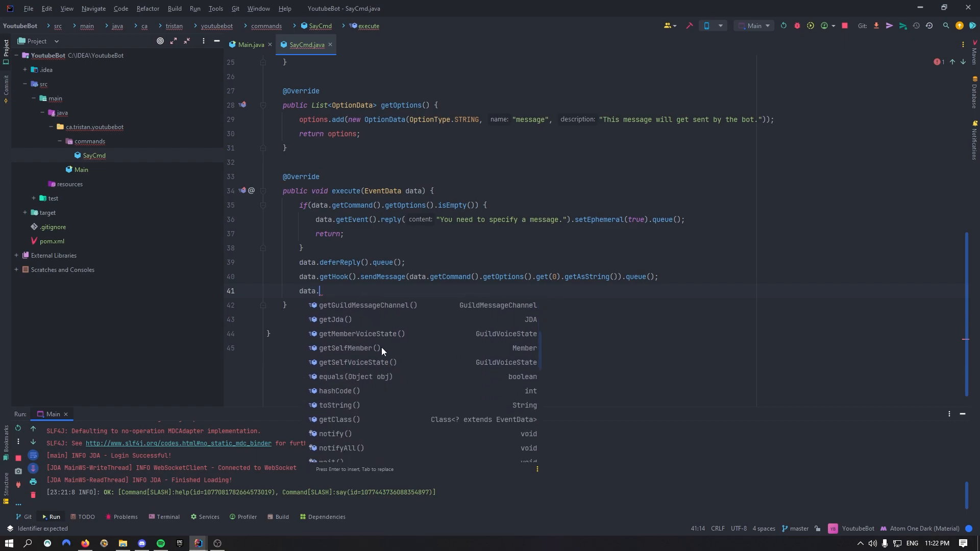
mouse_move(325, 369)
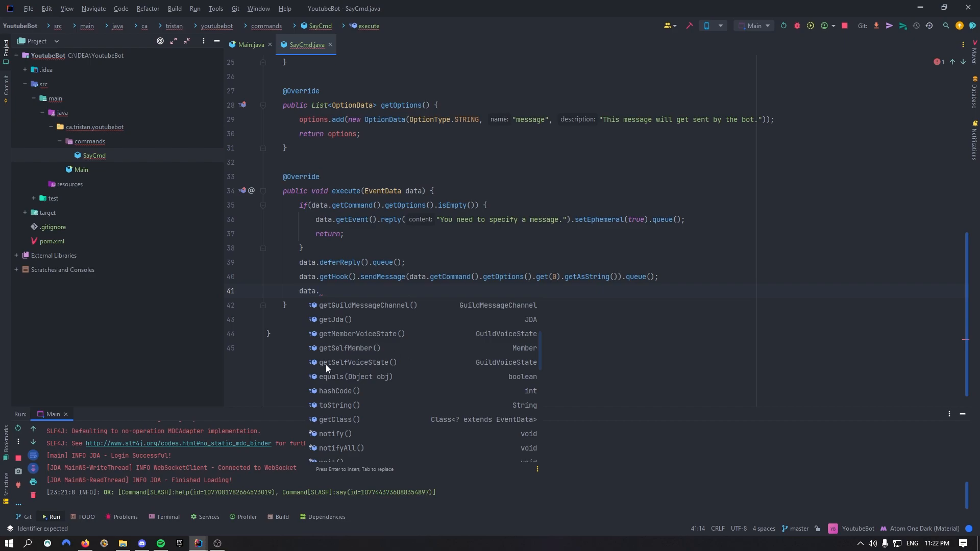
mouse_move(530, 366)
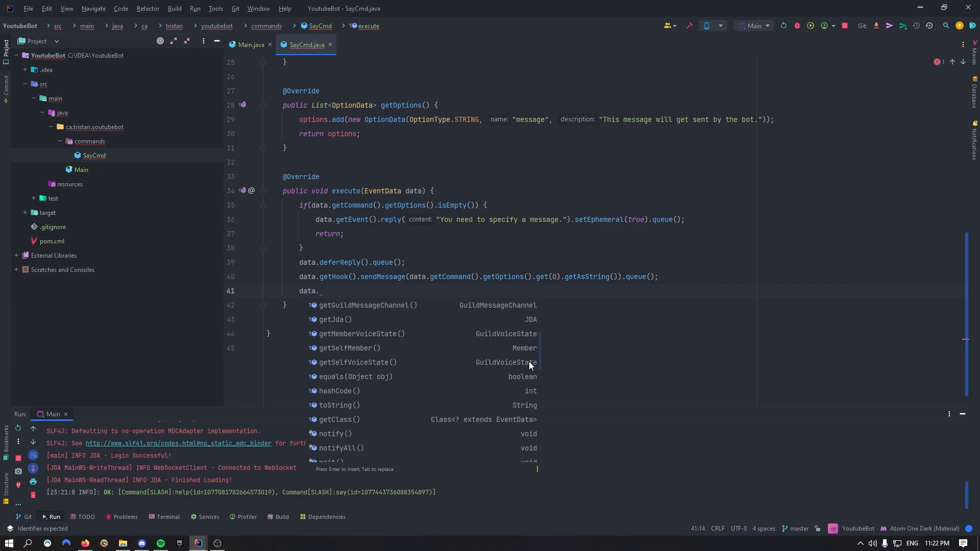
mouse_move(453, 340)
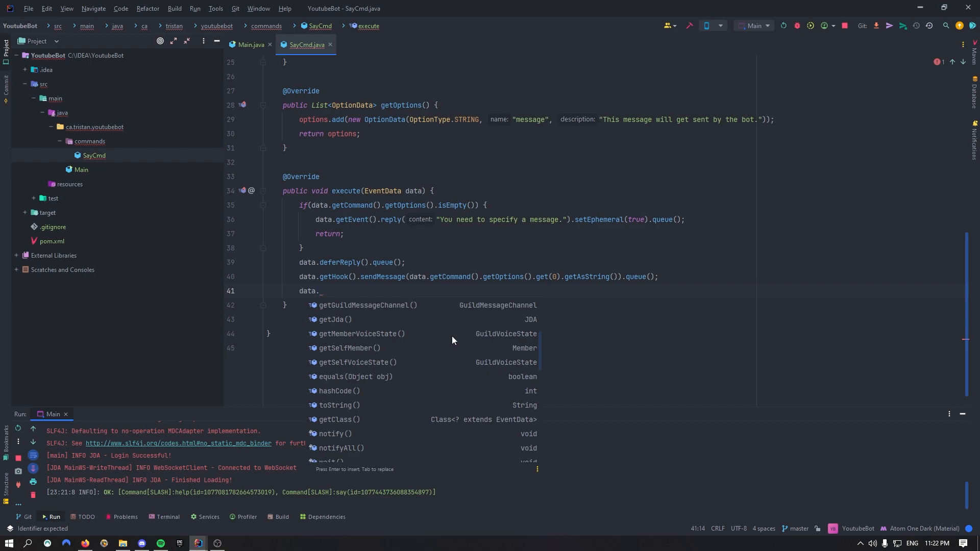
mouse_move(361, 214)
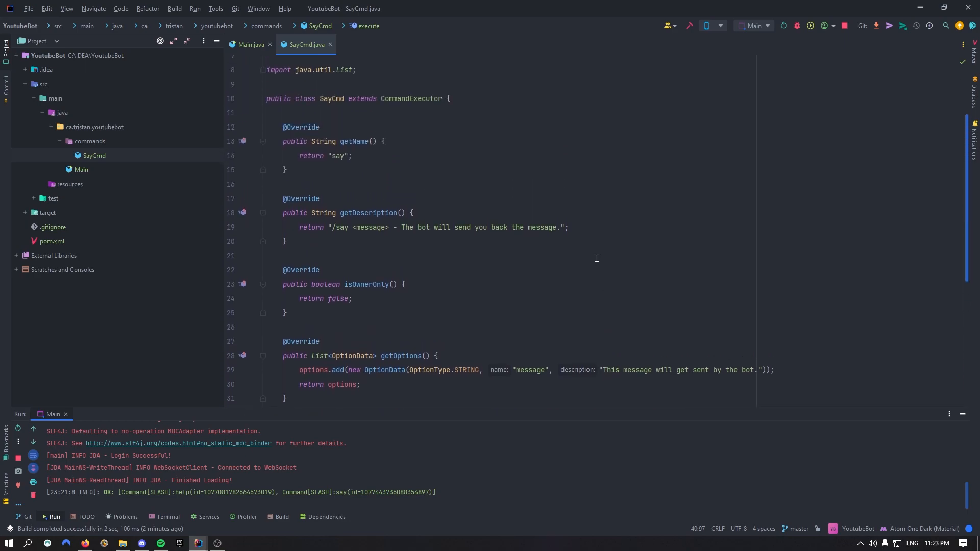
scroll("up", 3)
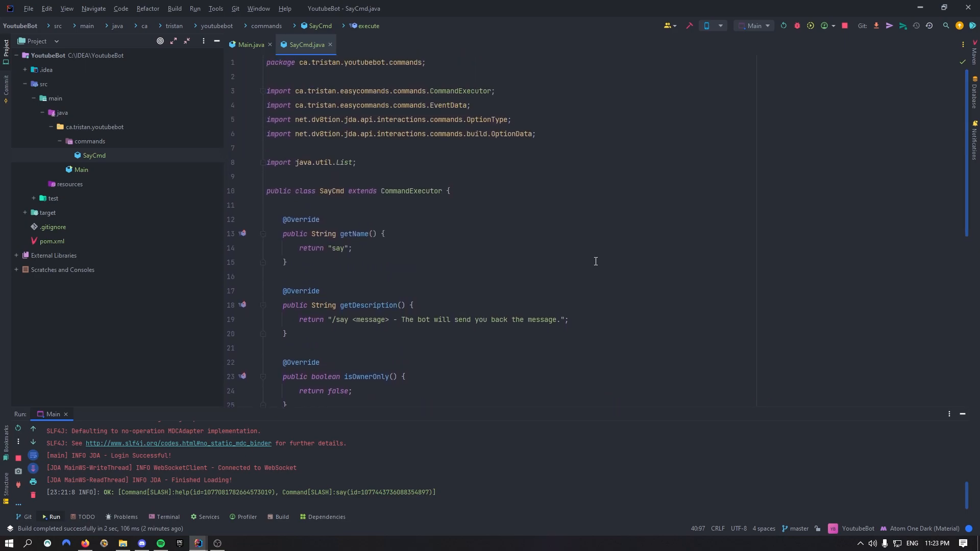